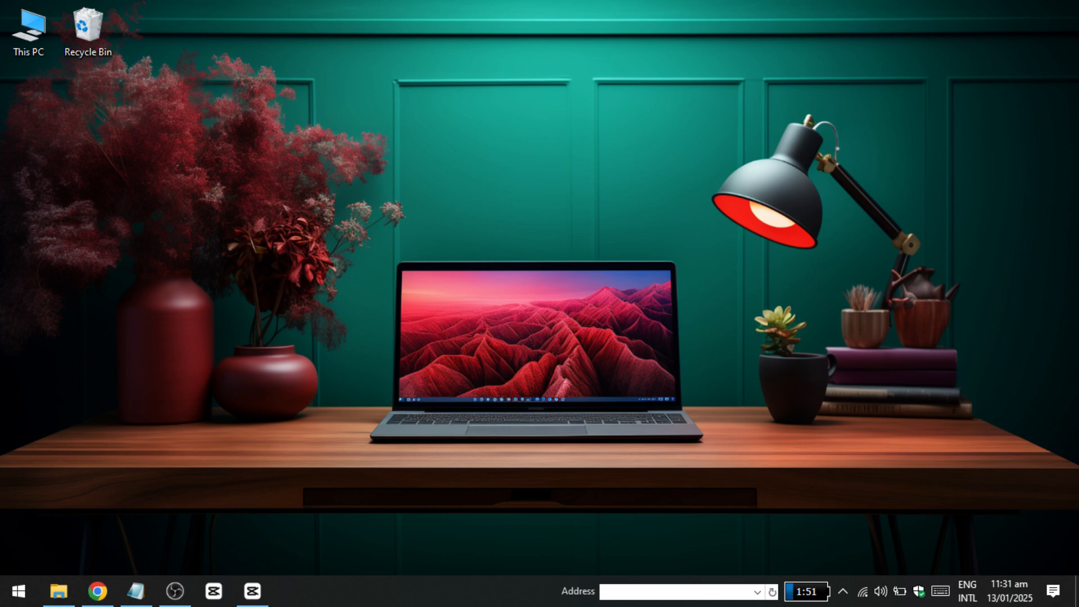
Launch Chrome from the taskbar with the PayPal home page showing.
left_click(98, 590)
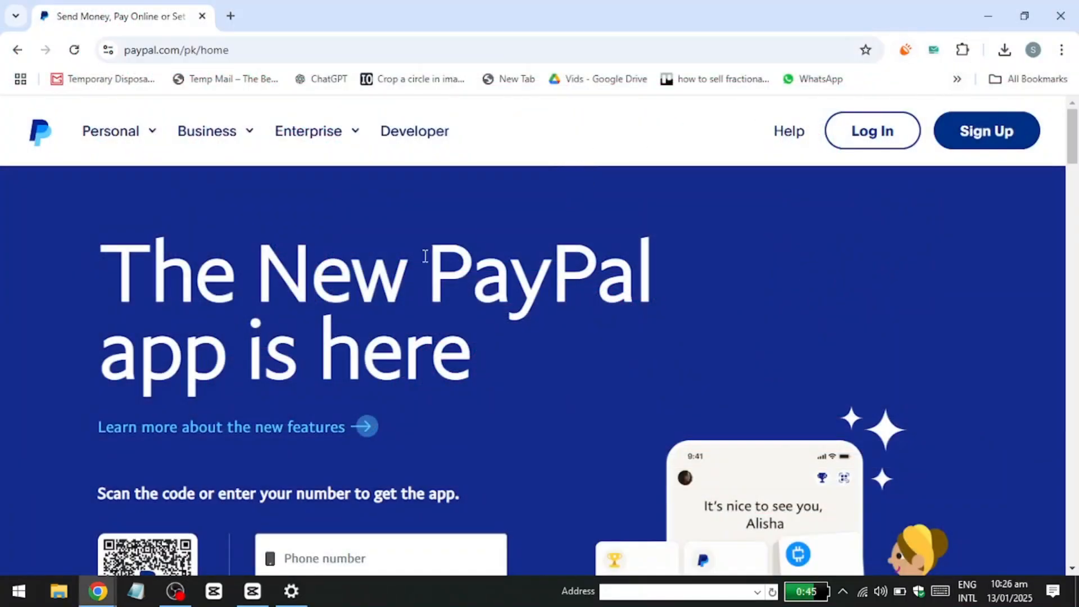
Scroll down through the PayPal home page feature sections, then back up slightly.
scroll("down", 3)
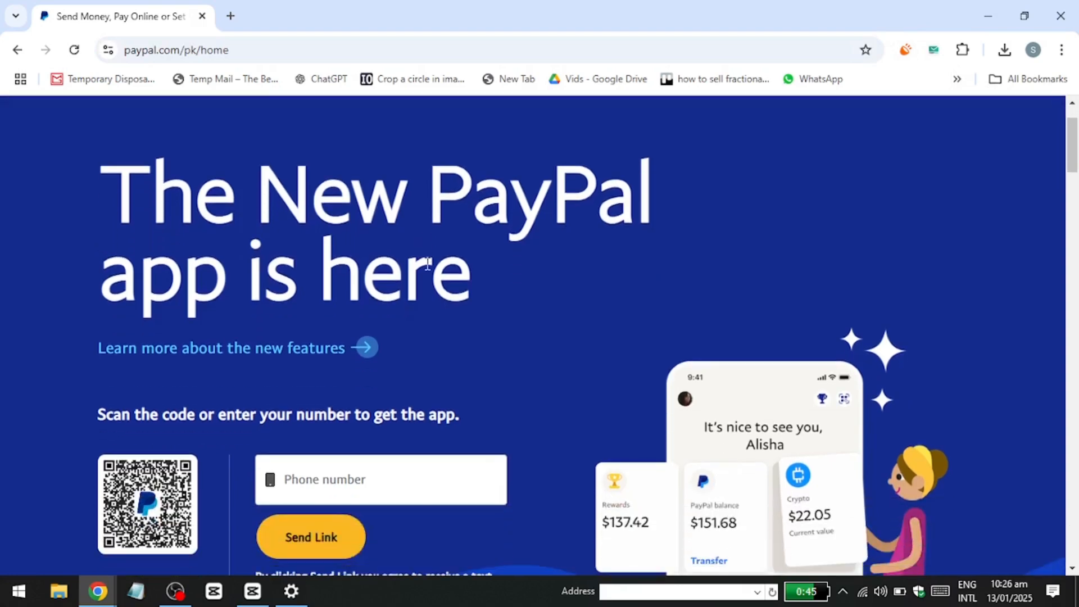
scroll("down", 3)
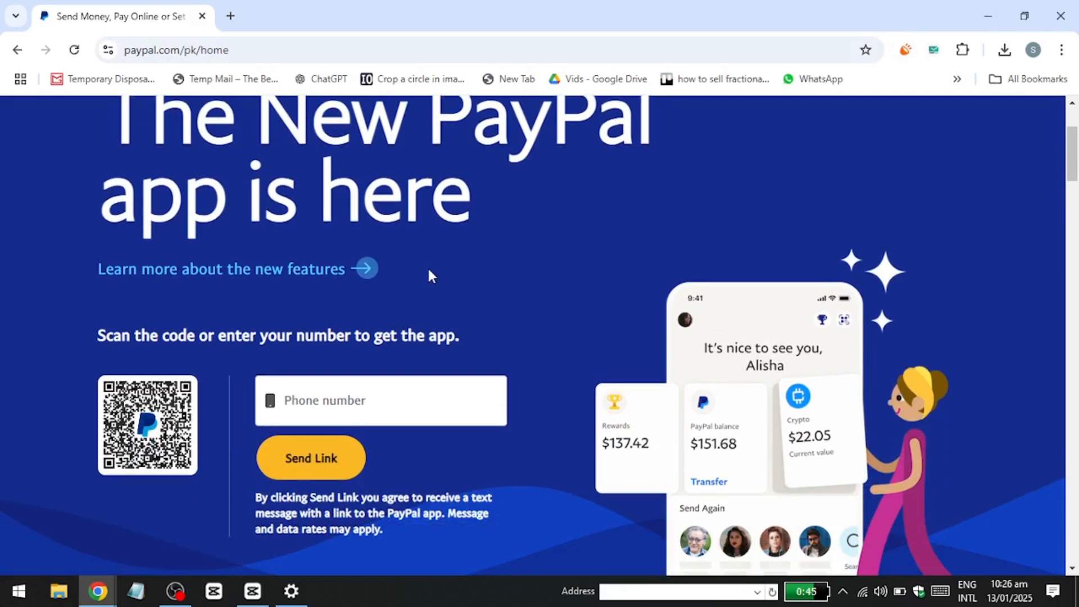
scroll("down", 3)
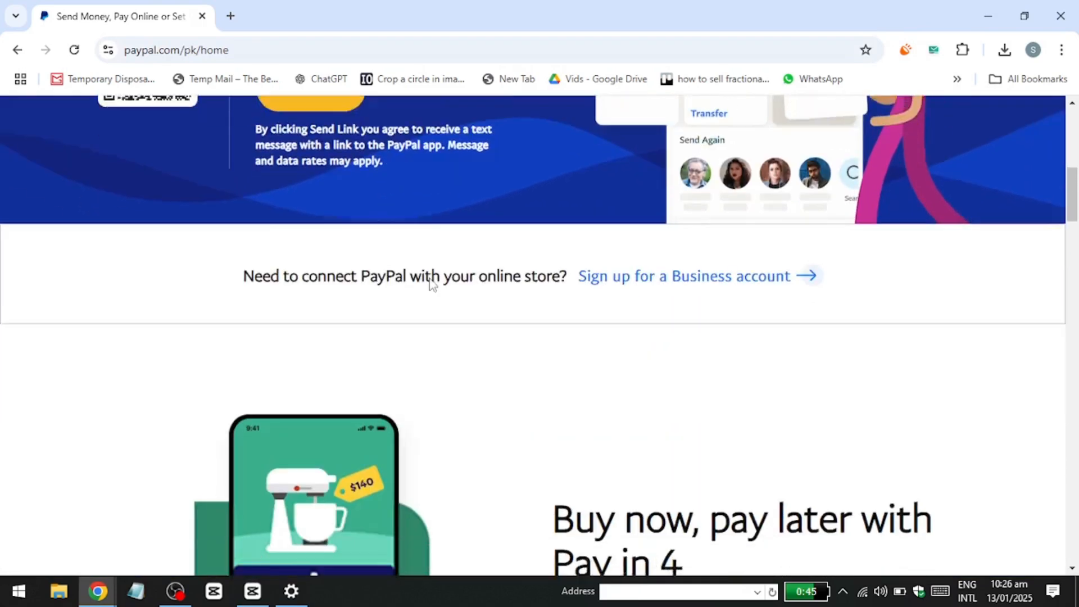
scroll("down", 3)
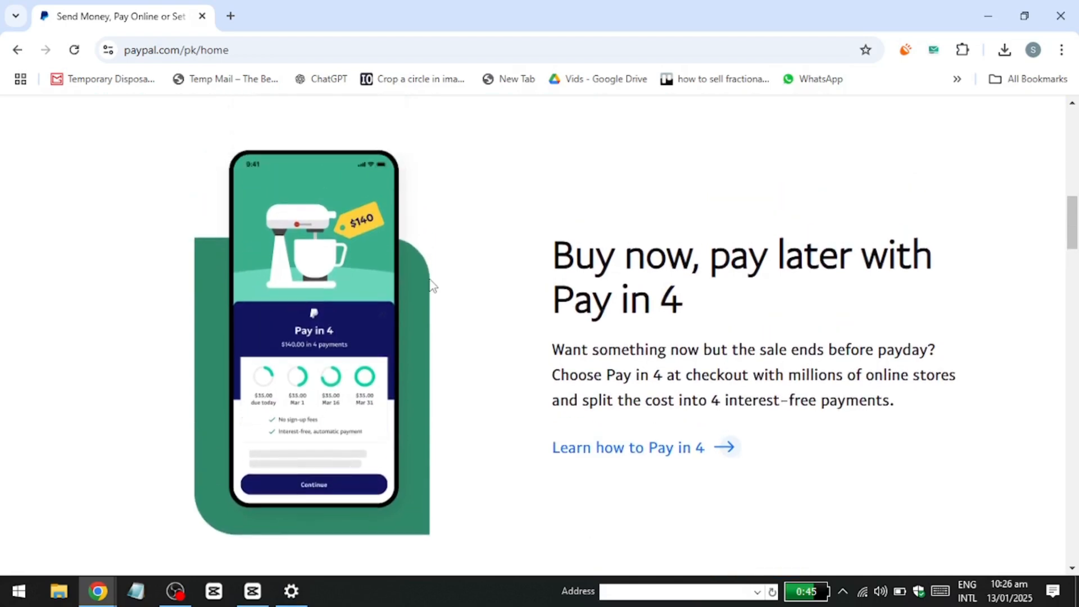
scroll("down", 3)
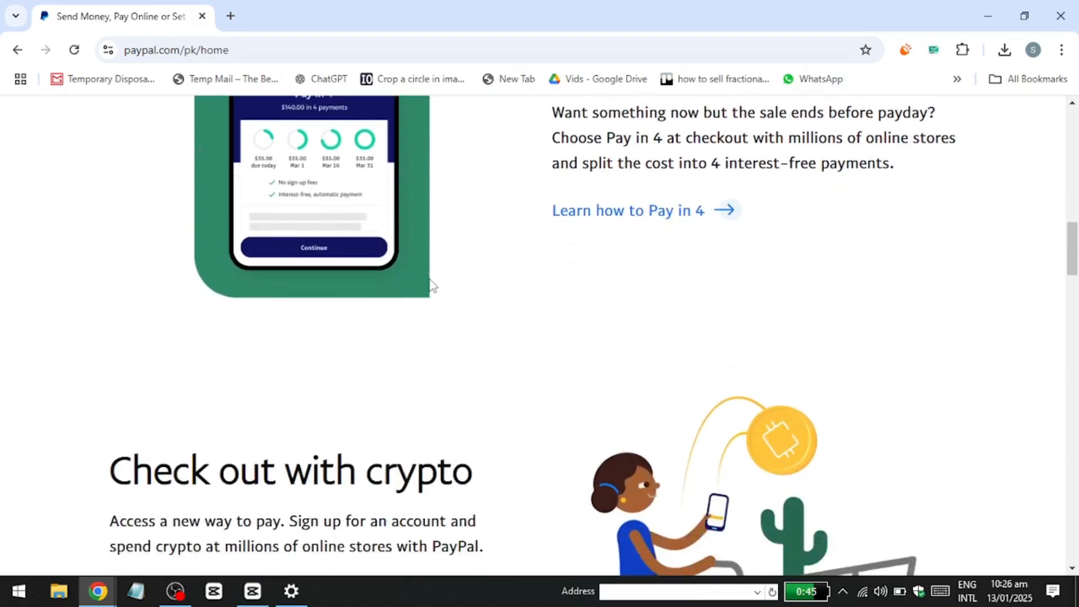
scroll("down", 3)
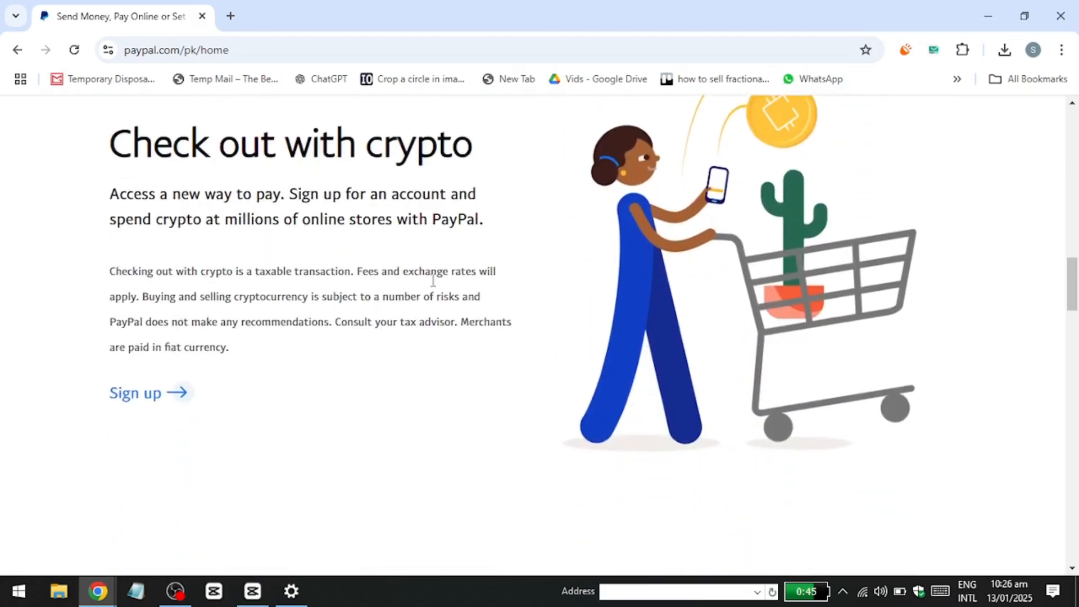
scroll("down", 3)
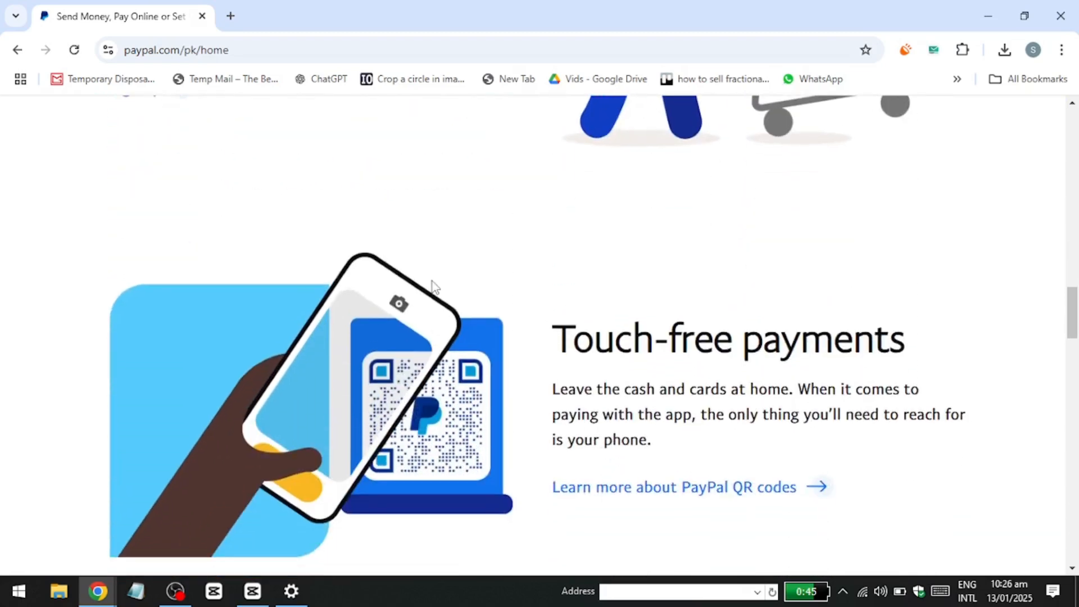
scroll("down", 3)
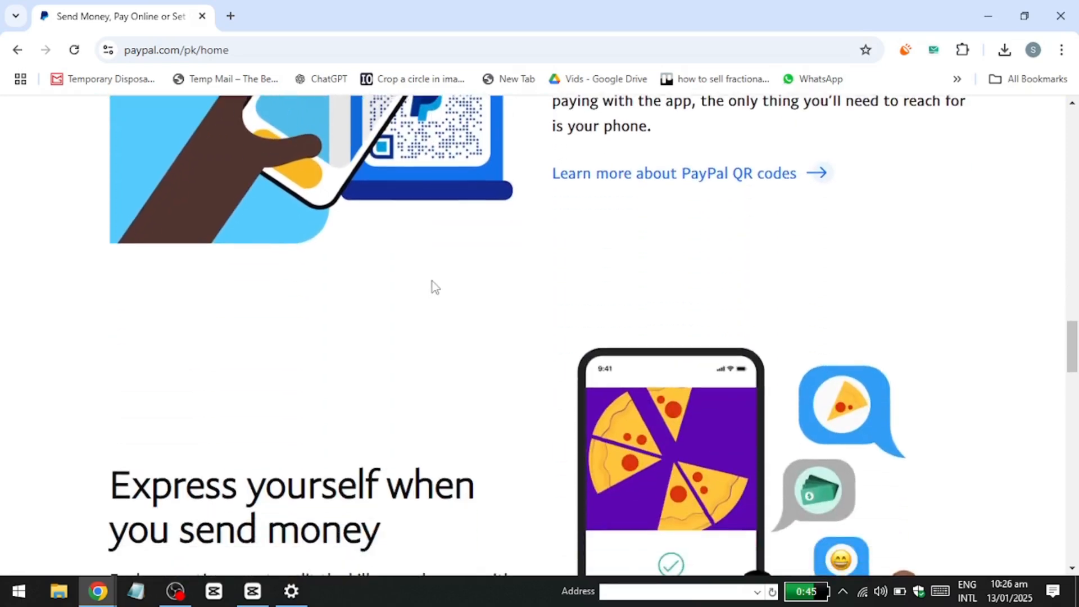
scroll("down", 3)
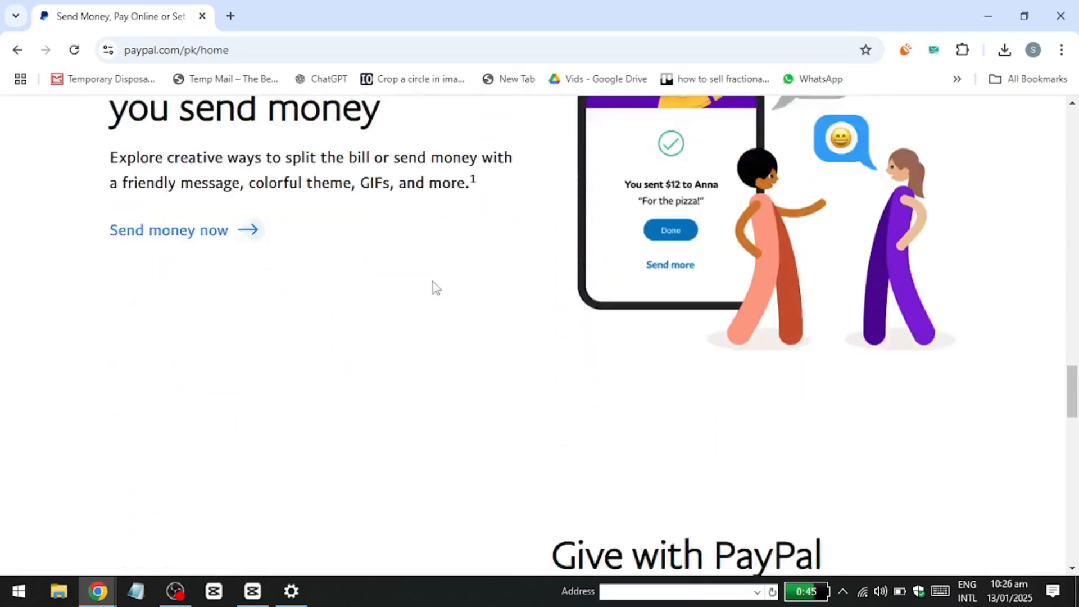
scroll("down", 3)
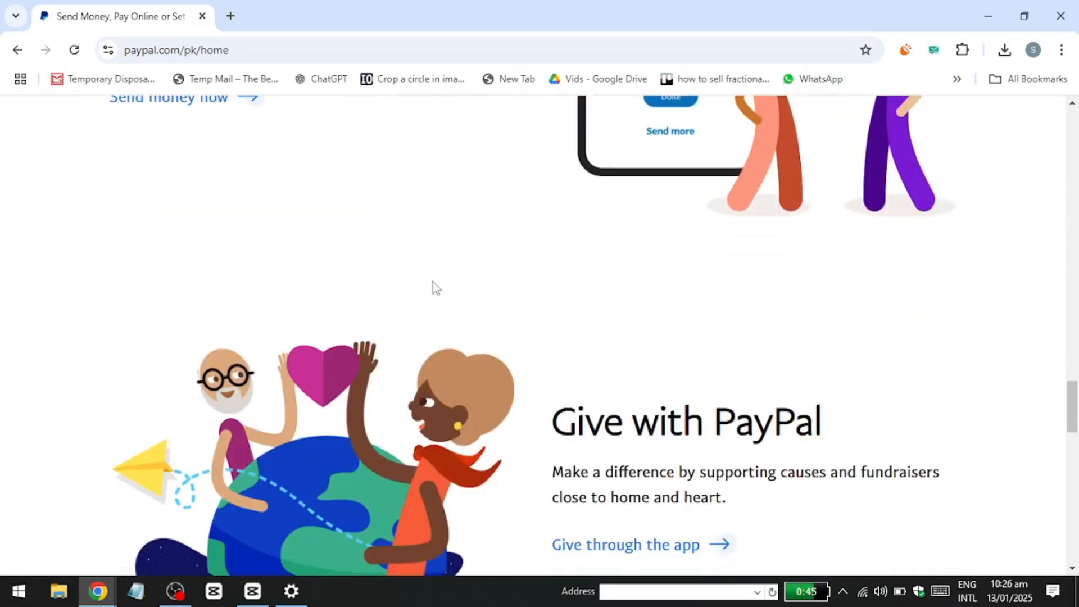
scroll("down", 3)
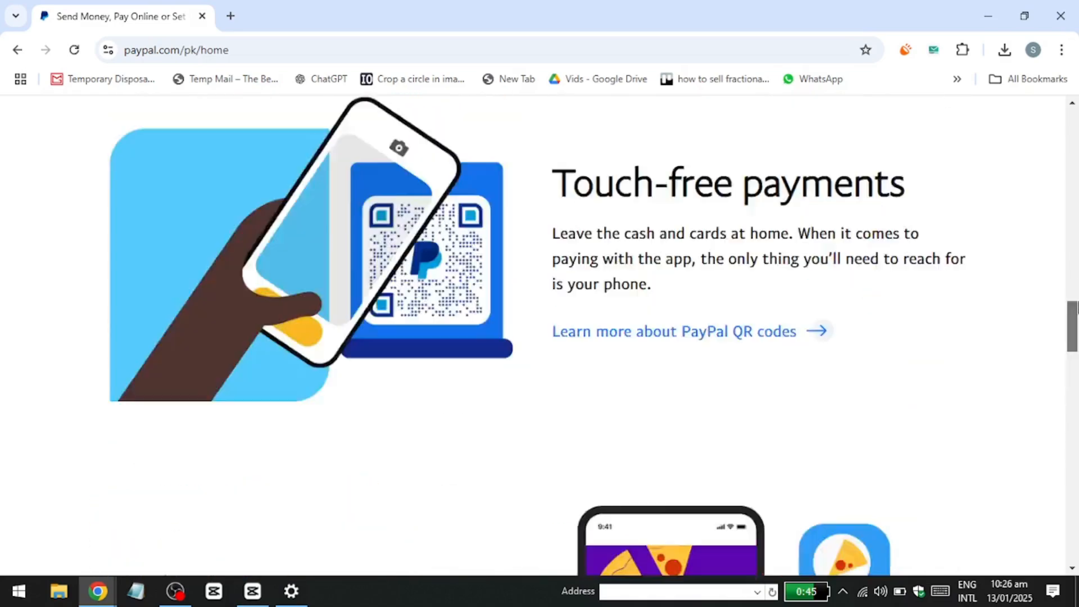
scroll("up", 3)
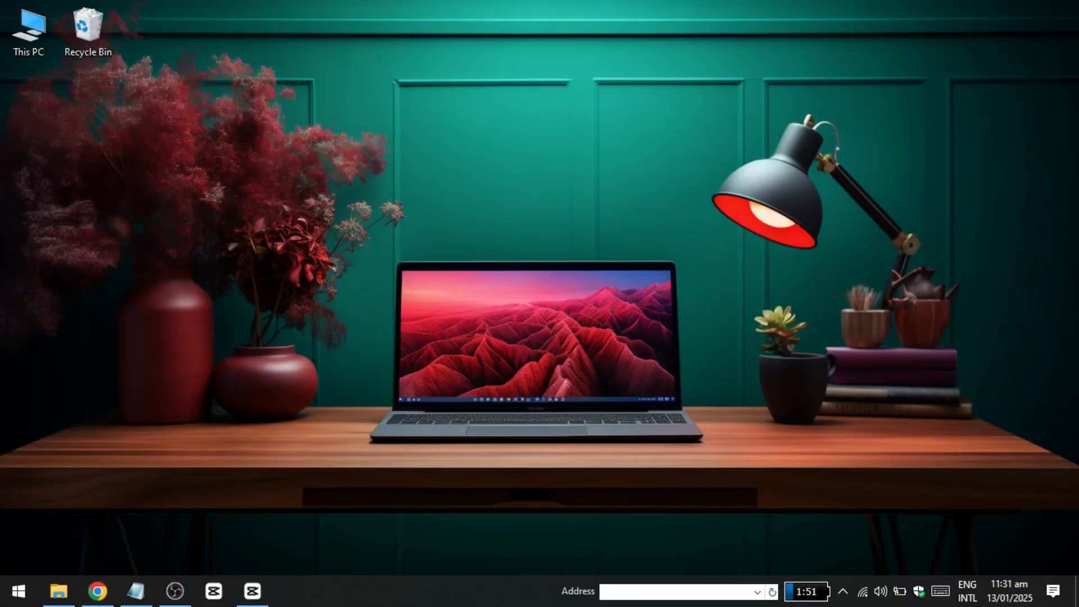
Search the Start menu for 'settings' and launch the Windows Settings app.
left_click(19, 591)
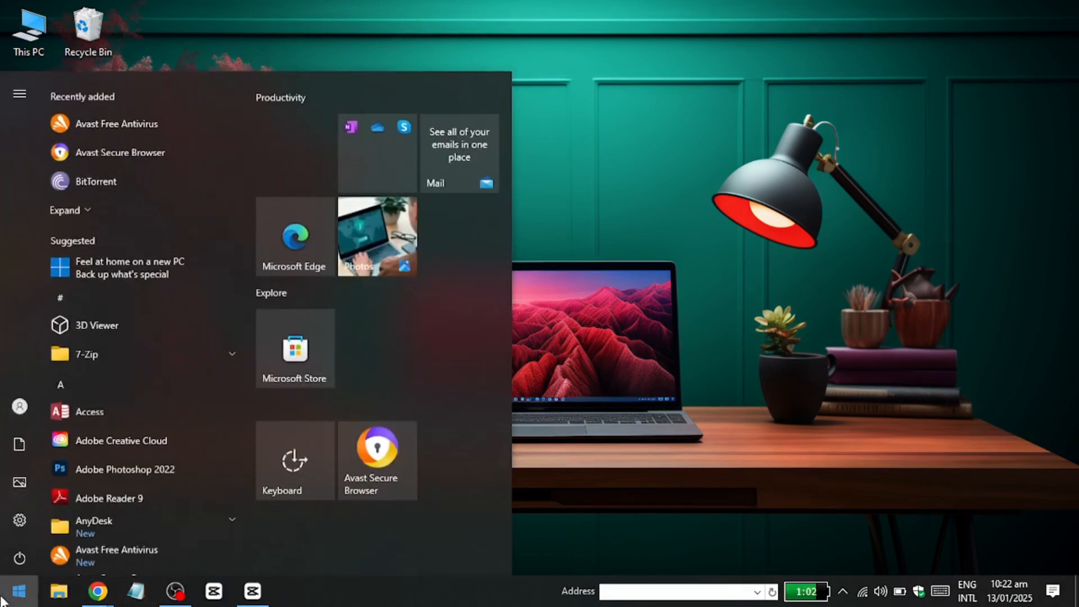
type("sert")
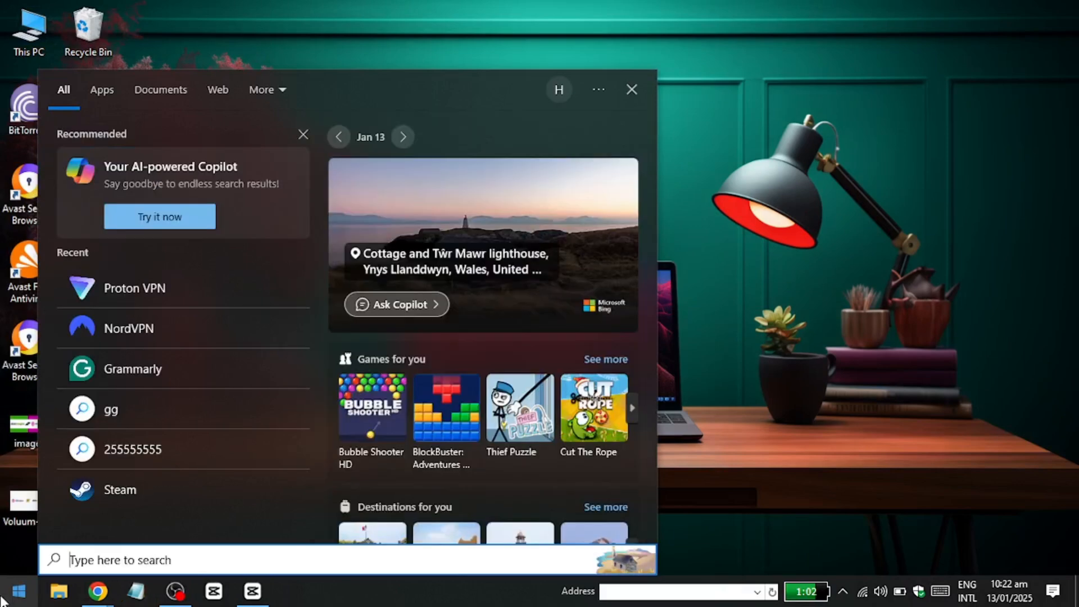
type("settings")
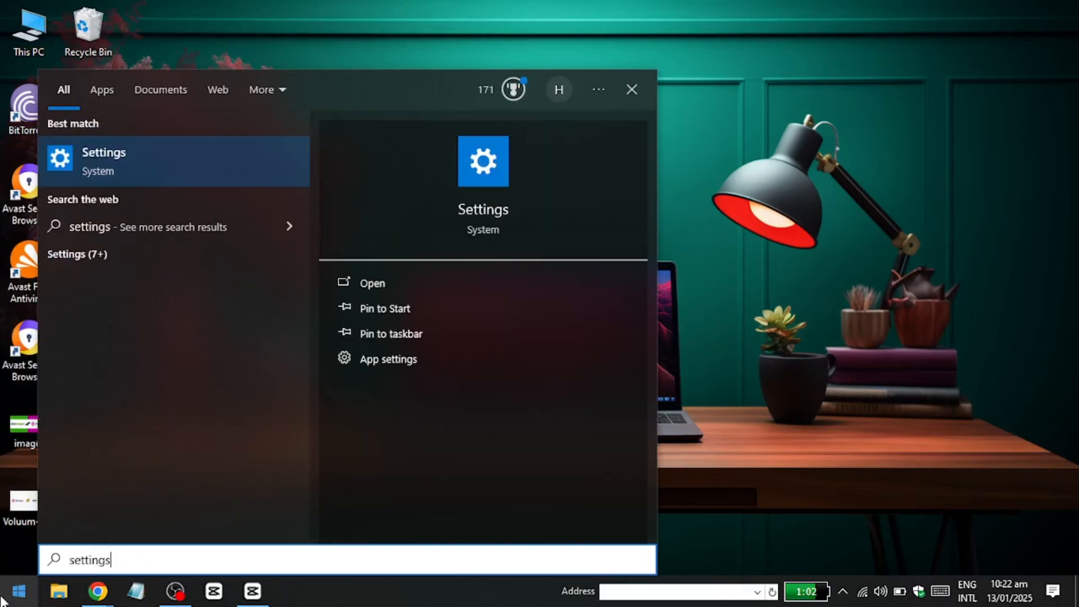
left_click(372, 282)
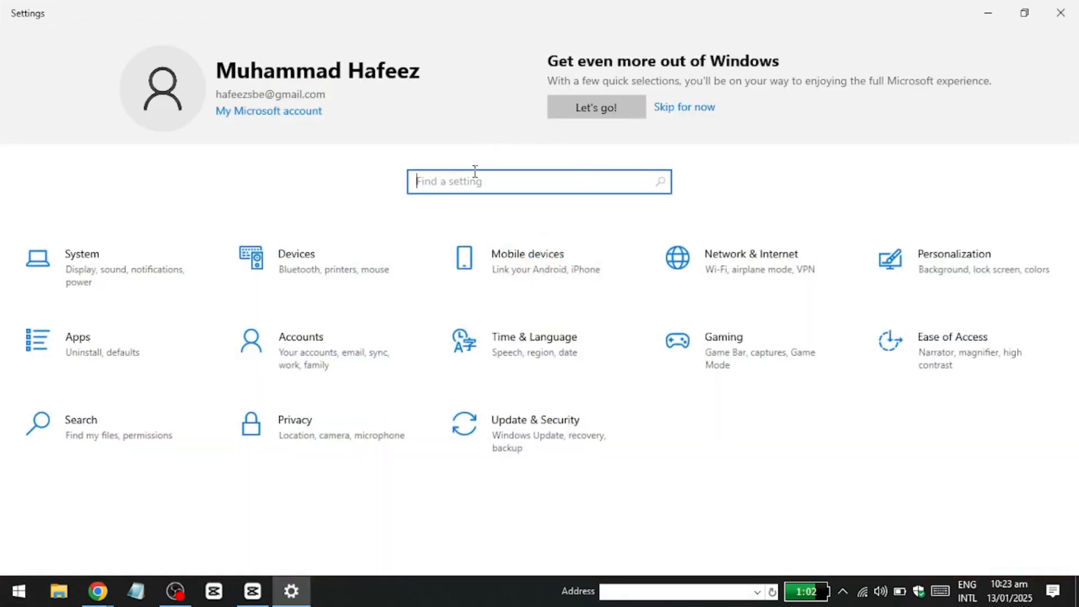
Find the location privacy settings and turn off 'Allow apps to access your location'.
type("locat")
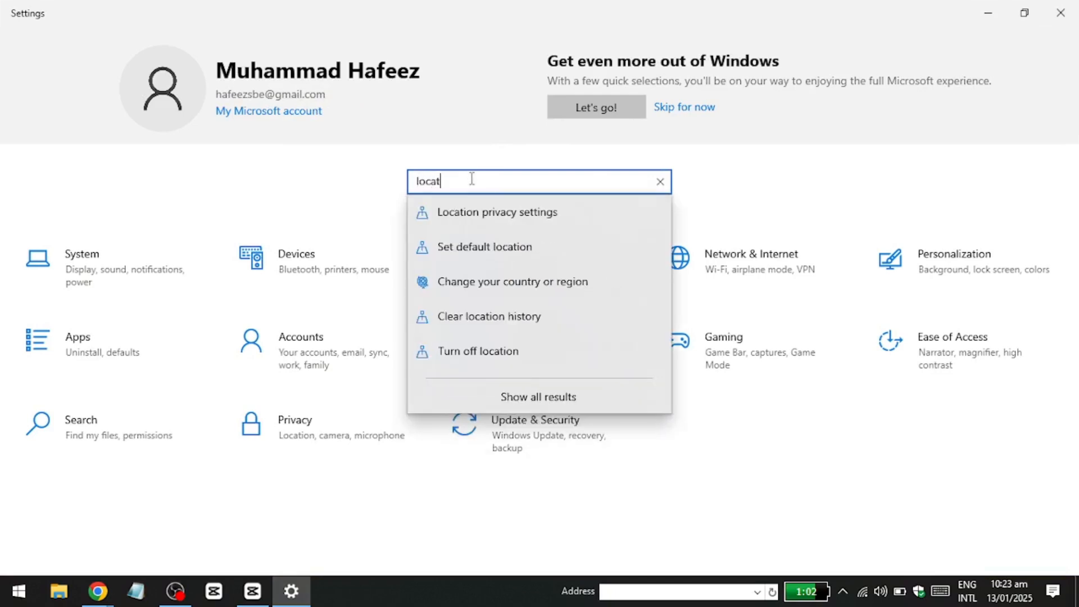
type("ion")
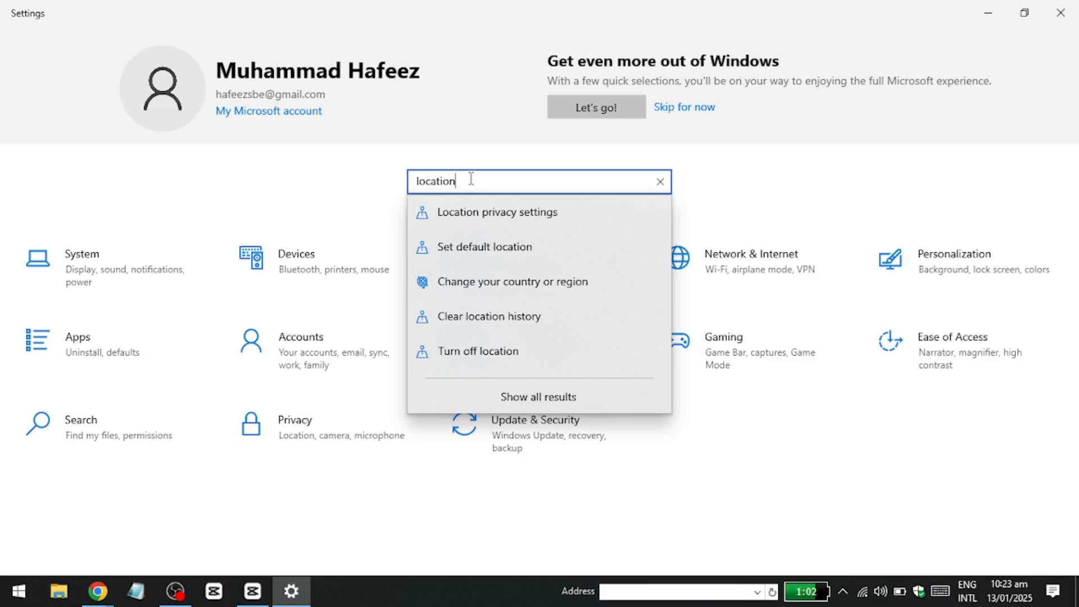
mouse_move(476, 351)
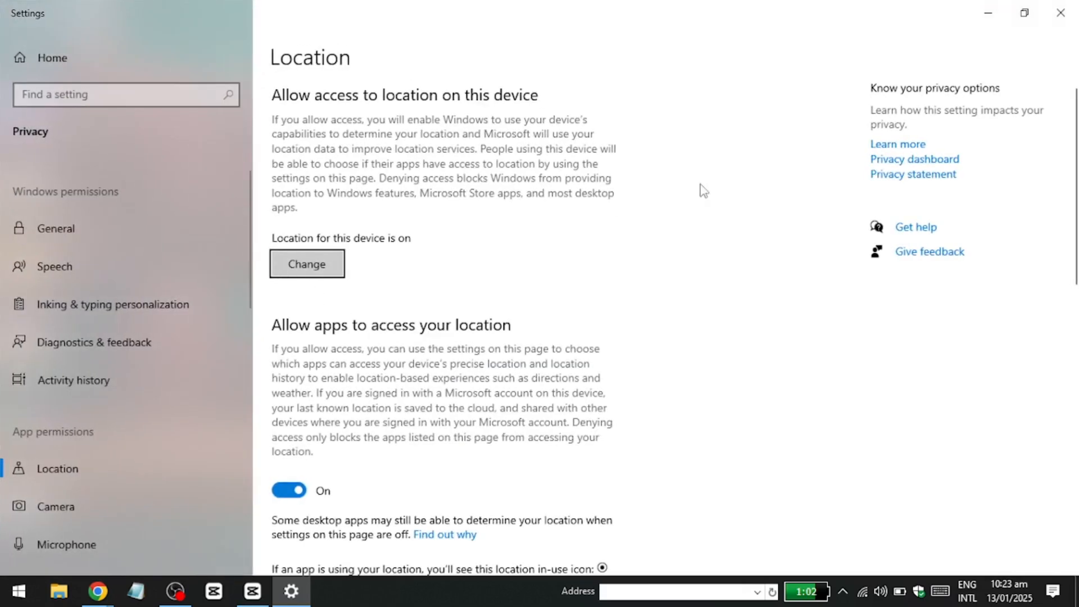
left_click(288, 490)
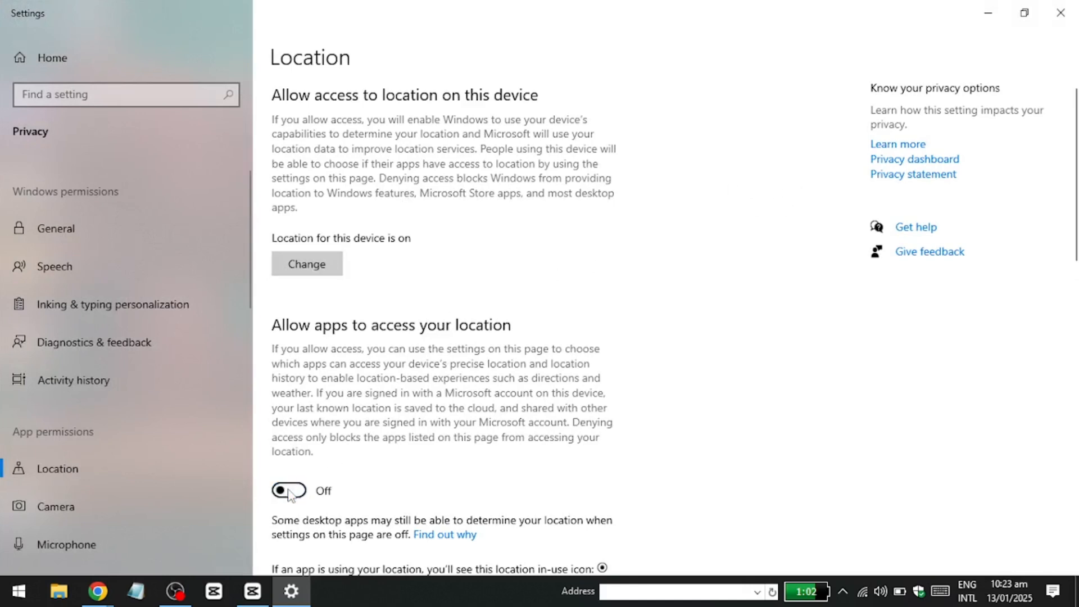
mouse_move(332, 543)
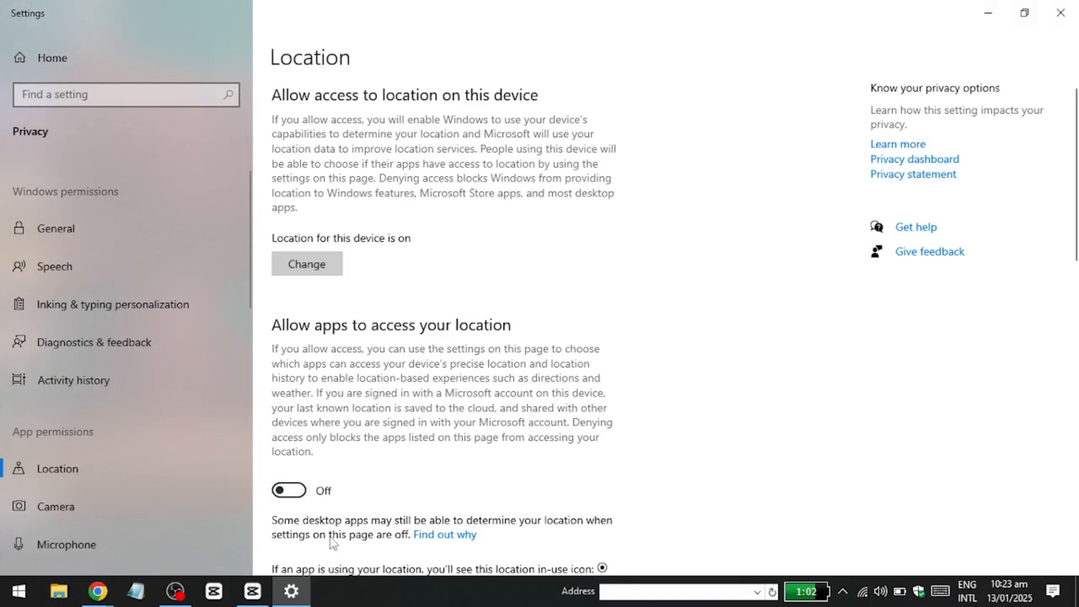
mouse_move(316, 537)
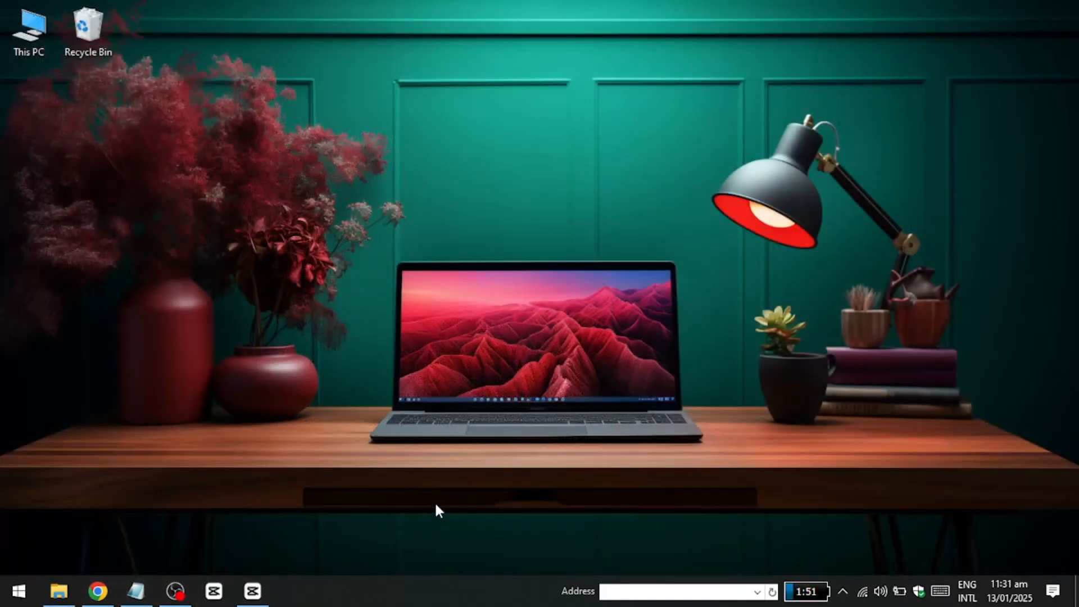
mouse_move(844, 592)
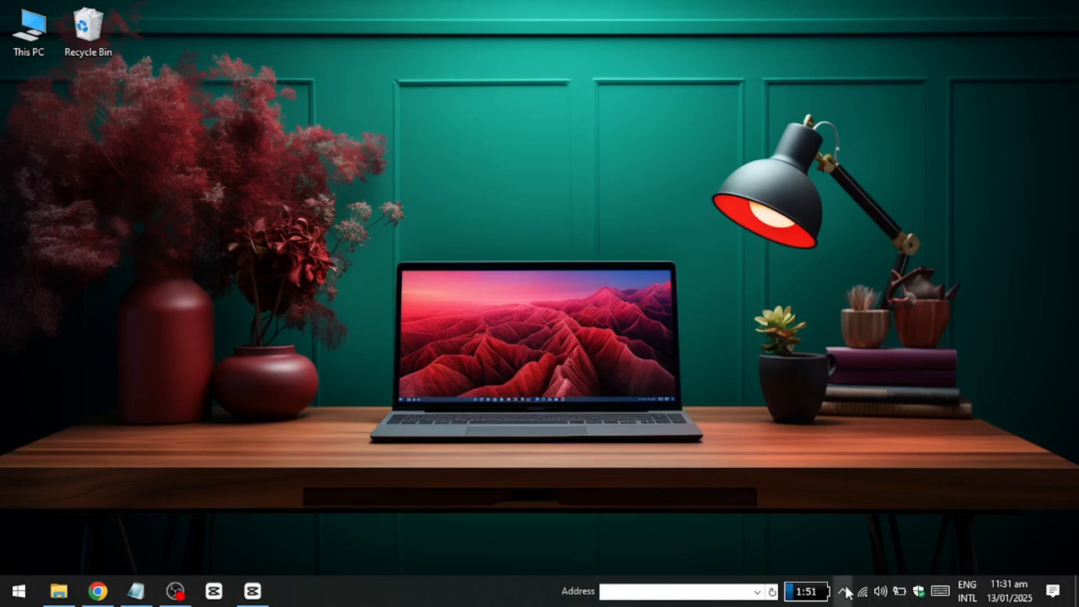
Check Proton VPN's tray status (not protected, IP 72.255.3.92), then close its window.
left_click(843, 591)
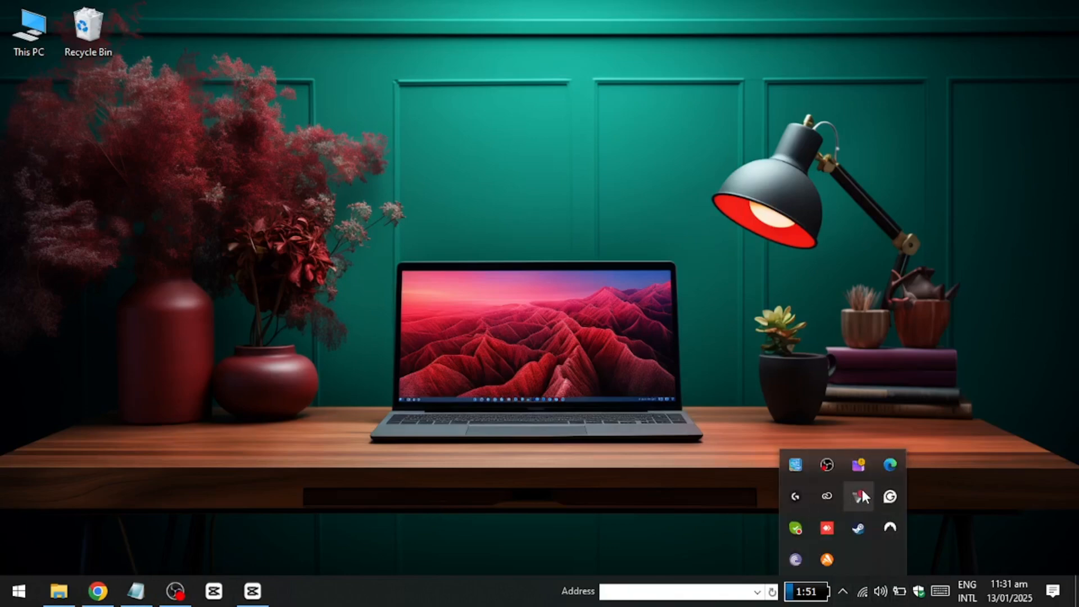
left_click(858, 497)
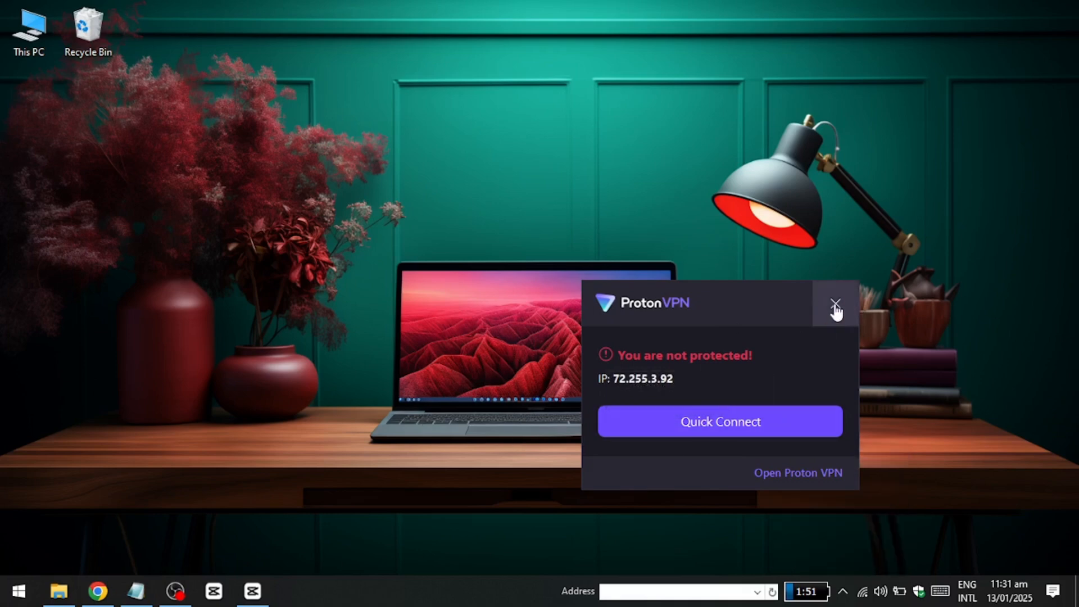
left_click(836, 304)
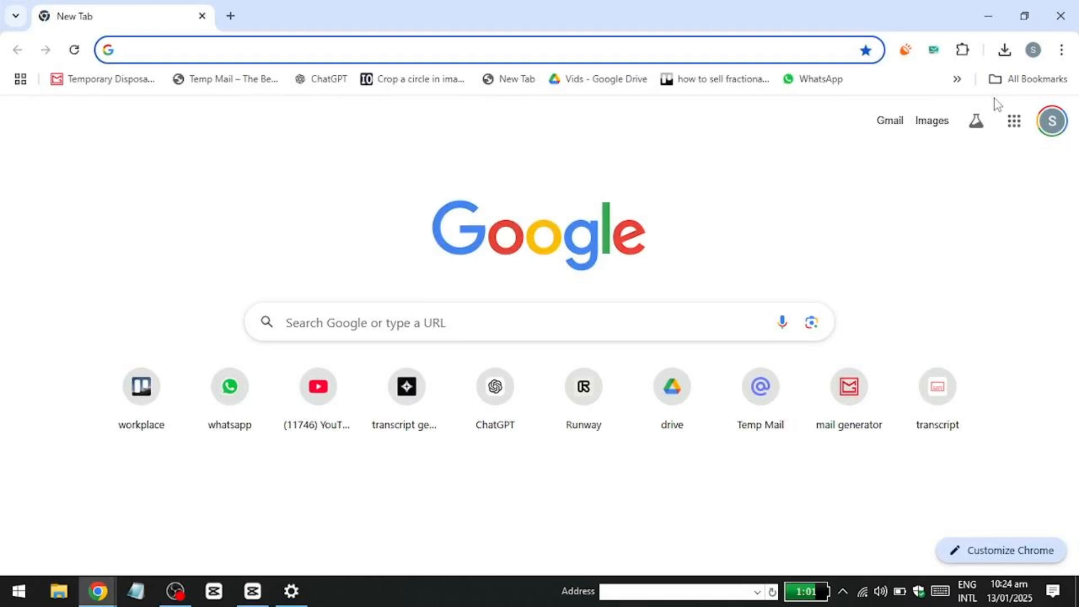
Search 'best random arizona addresses' to reach GeneratorMix's random Phoenix address page.
type("best random ar")
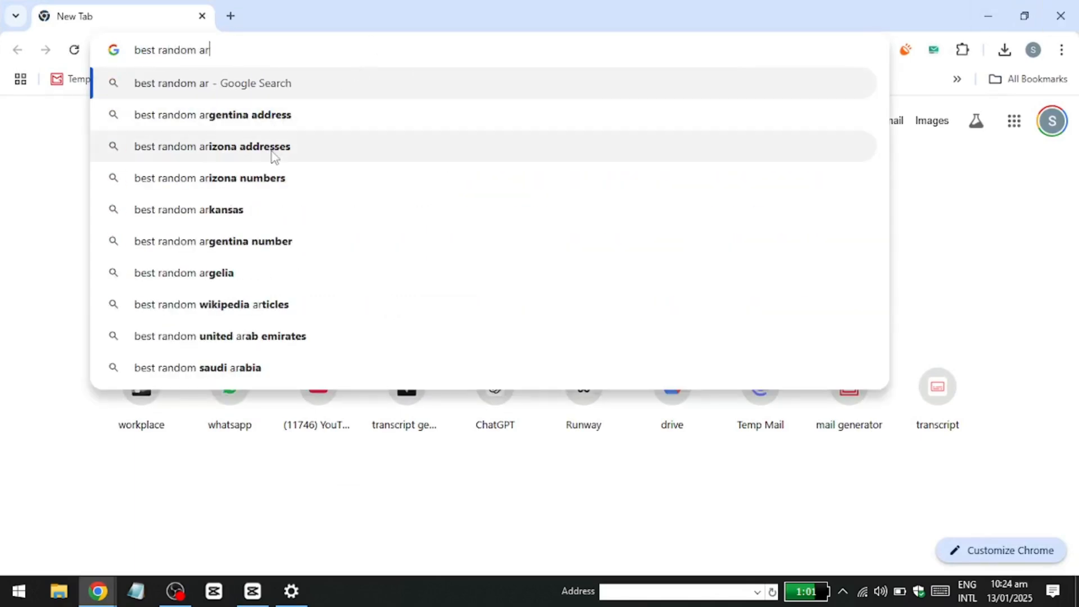
left_click(211, 147)
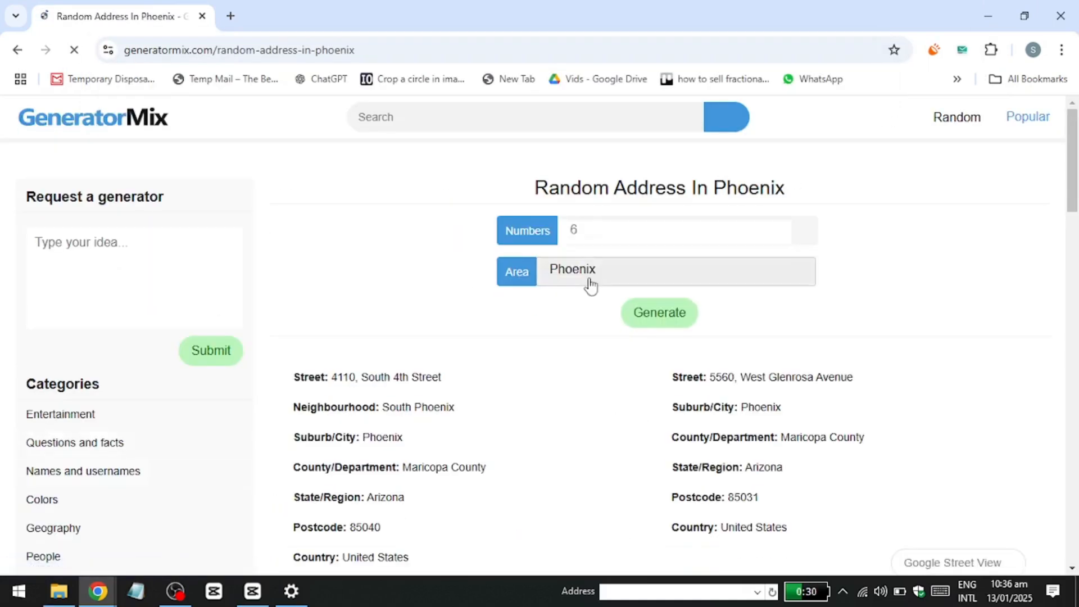
Generate 12 random Arizona addresses on GeneratorMix, review the list, and minimize the browser.
left_click(653, 269)
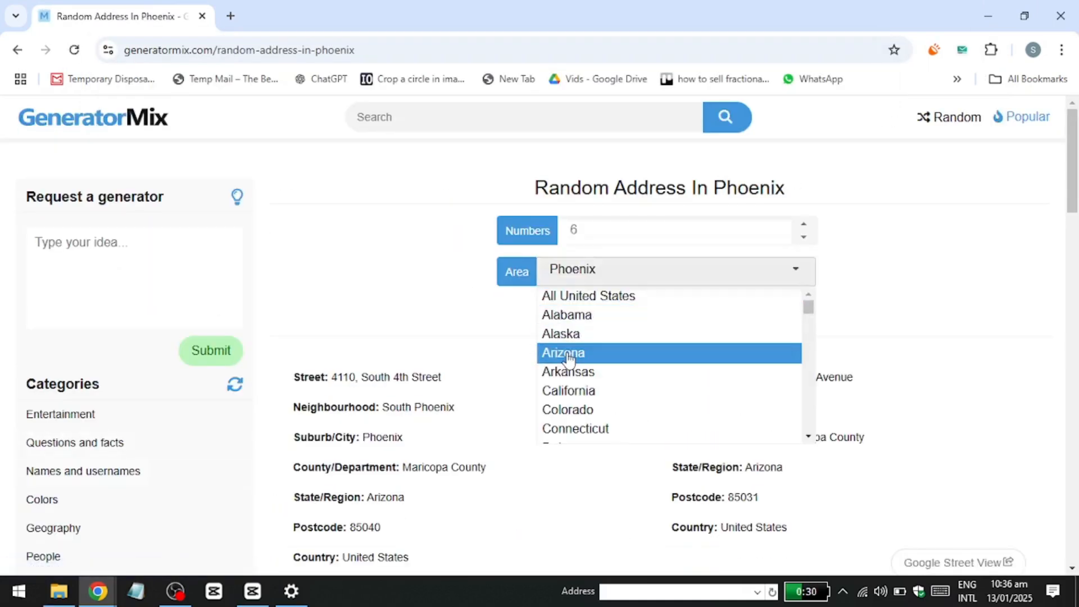
left_click(562, 353)
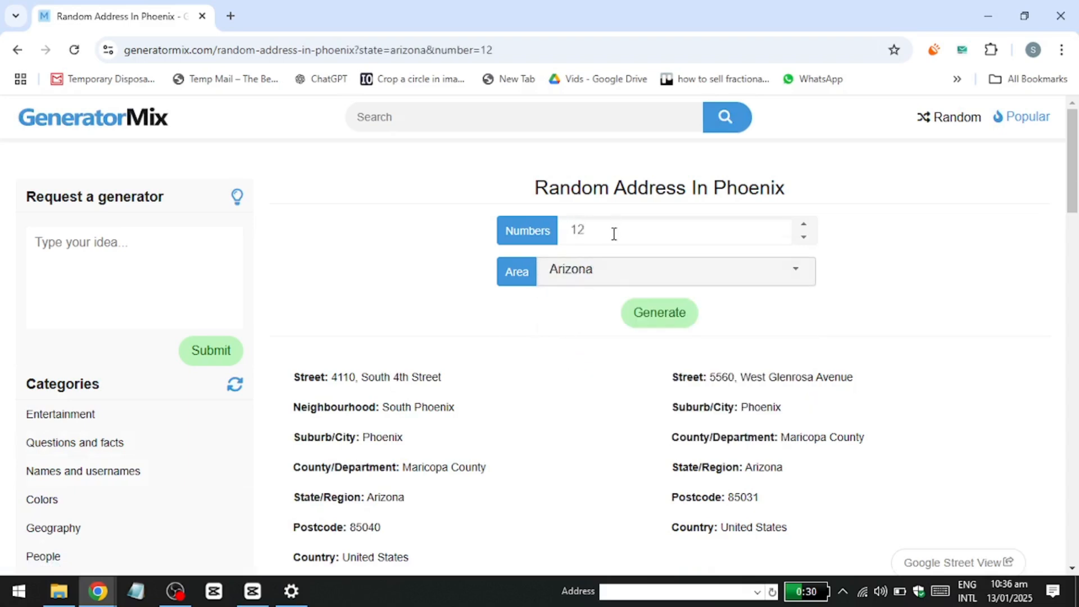
left_click(658, 312)
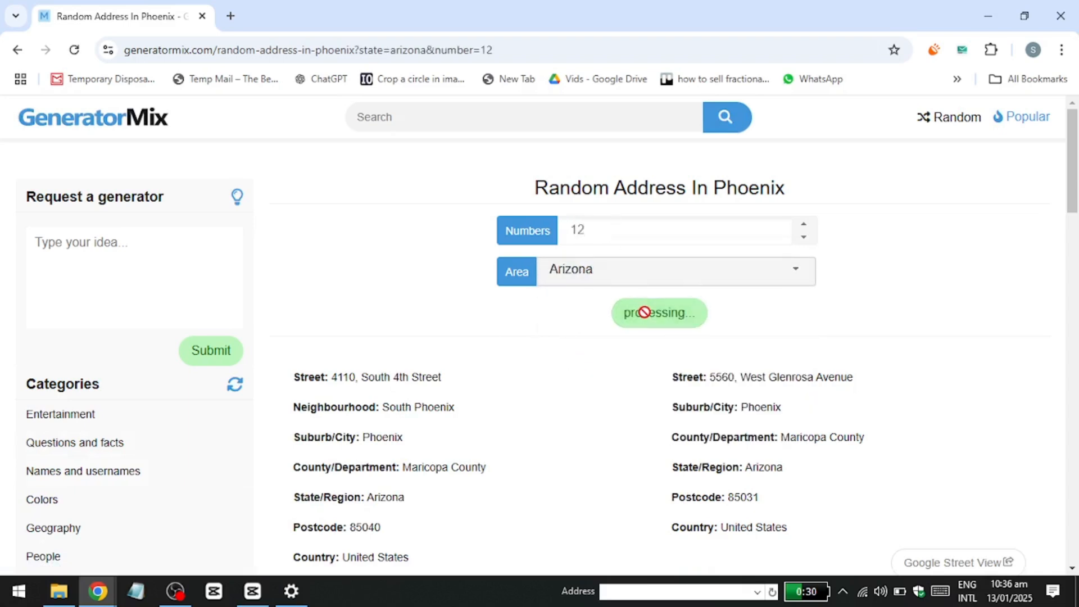
left_click(657, 312)
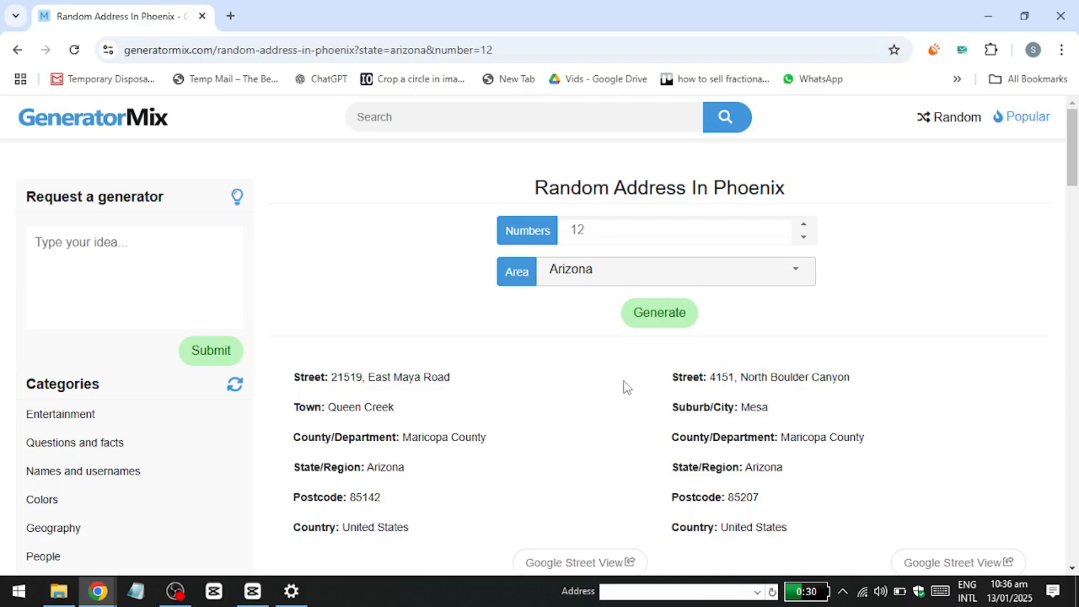
scroll("down", 3)
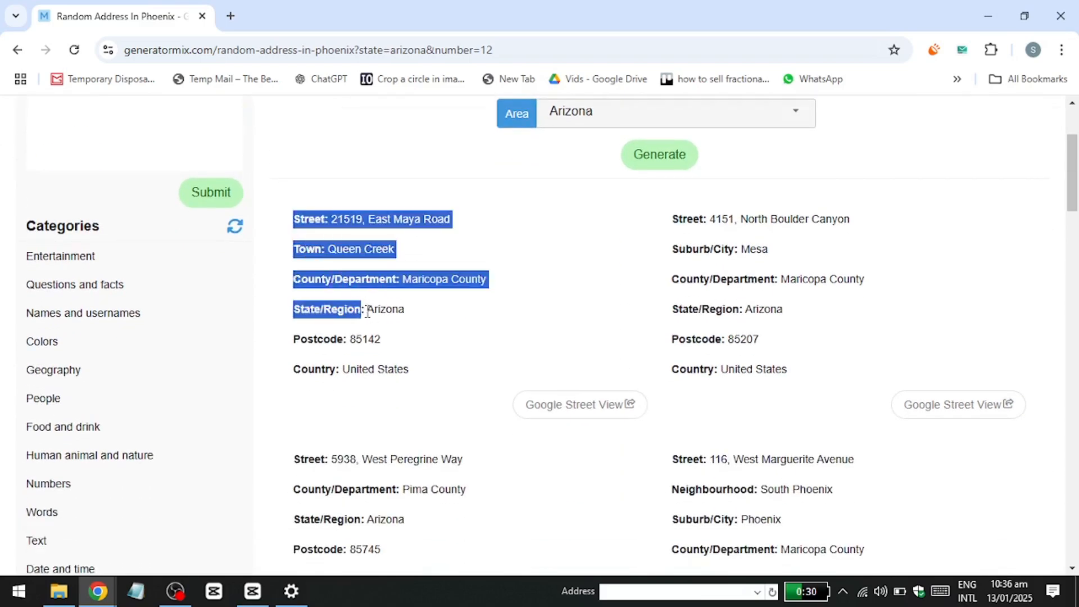
scroll("down", 3)
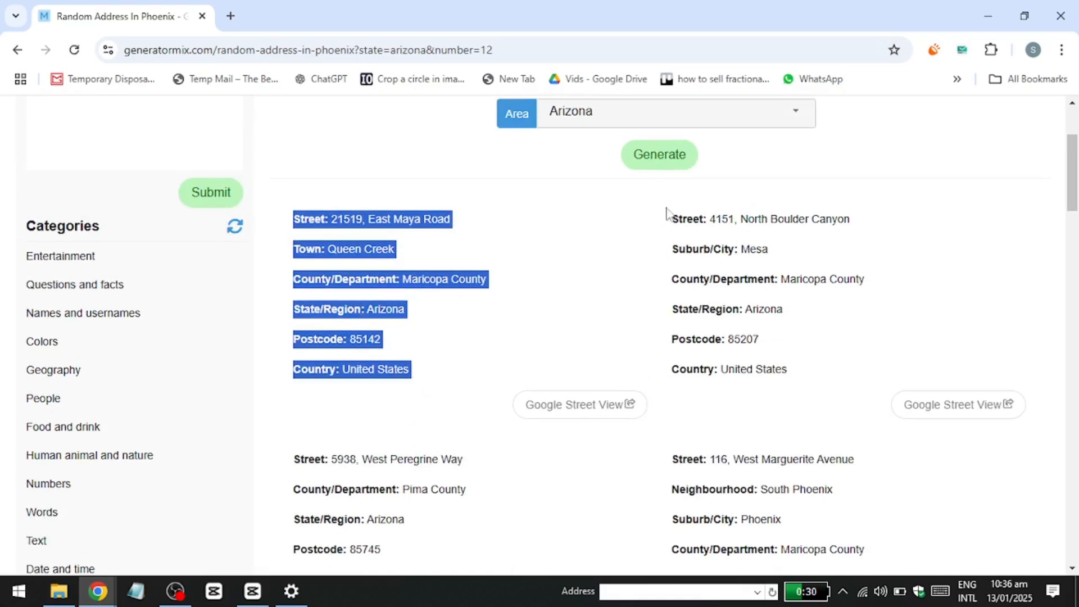
scroll("down", 3)
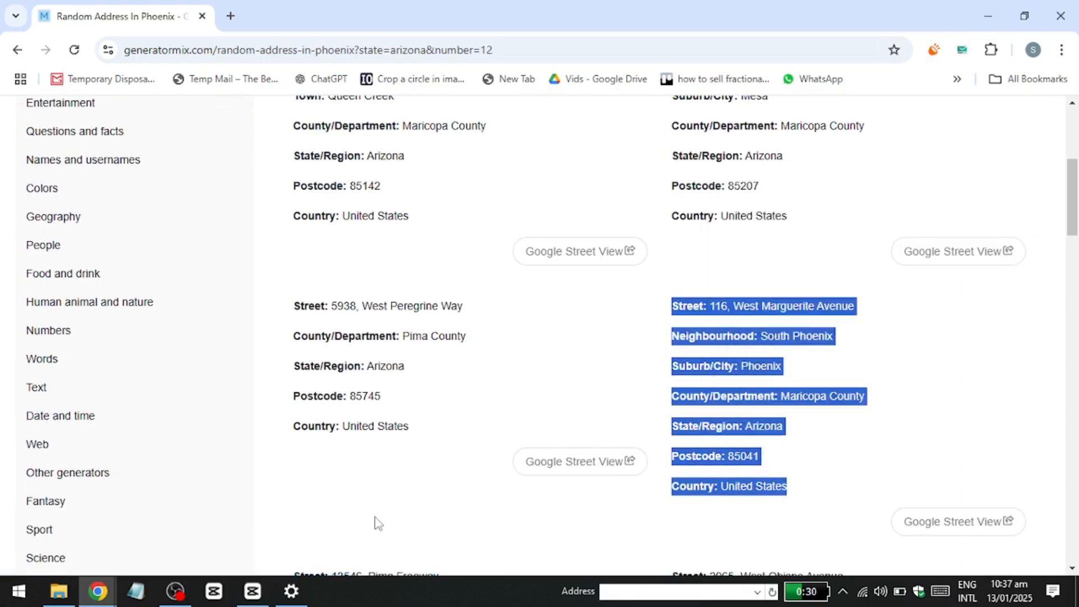
left_click(136, 591)
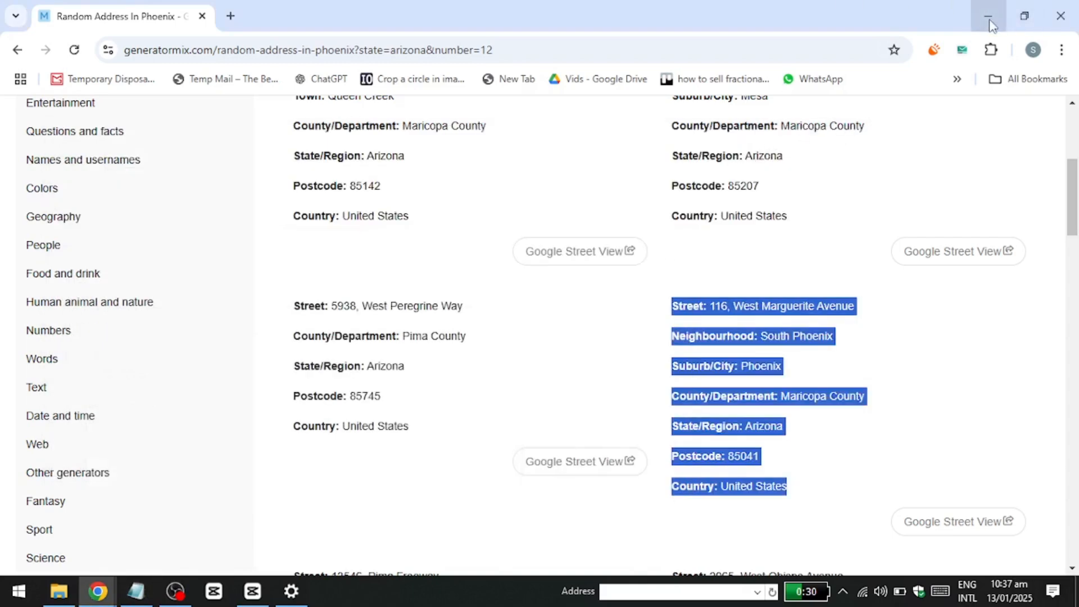
mouse_move(455, 285)
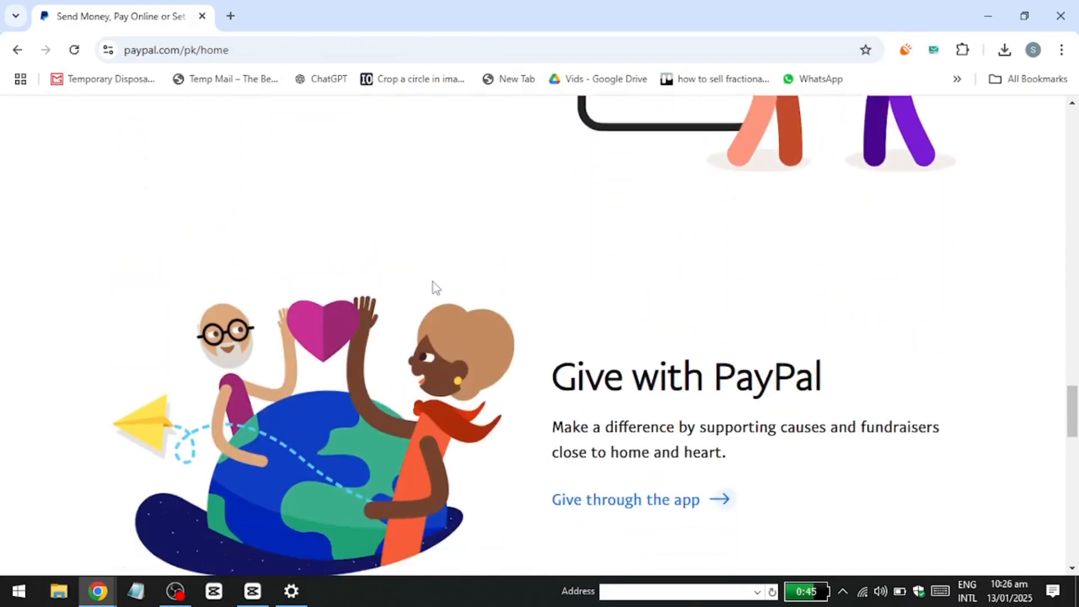
Begin PayPal signup with Business as the account type and continue.
scroll("down", 3)
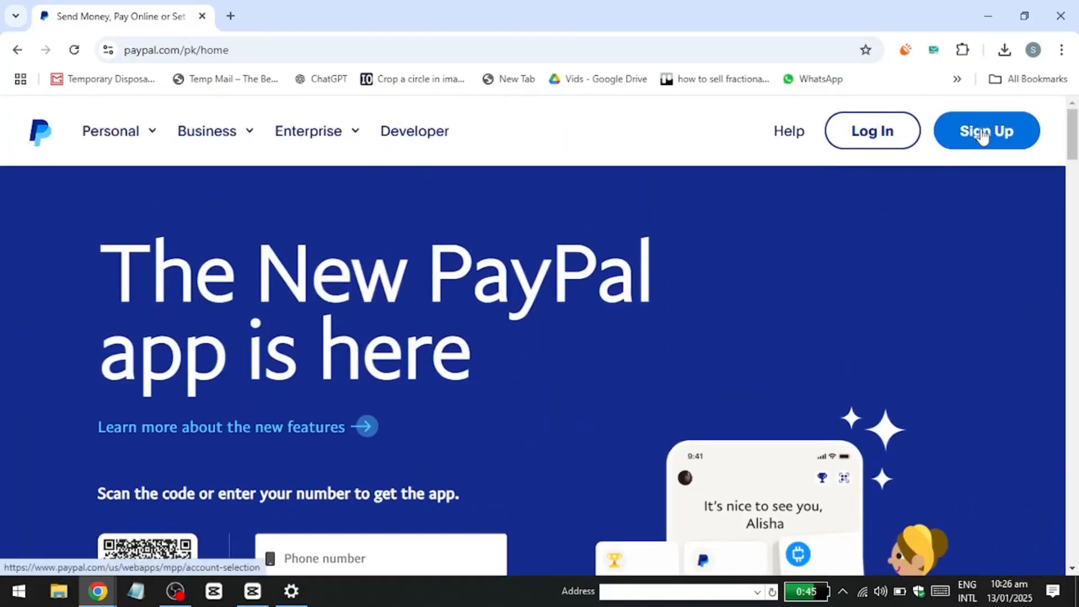
left_click(985, 131)
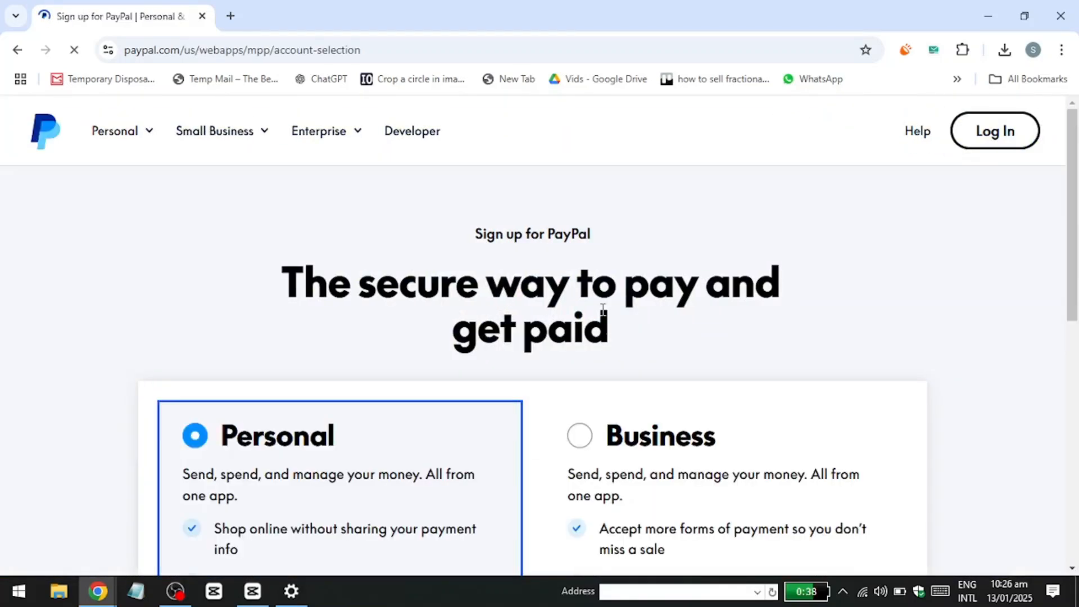
left_click(579, 434)
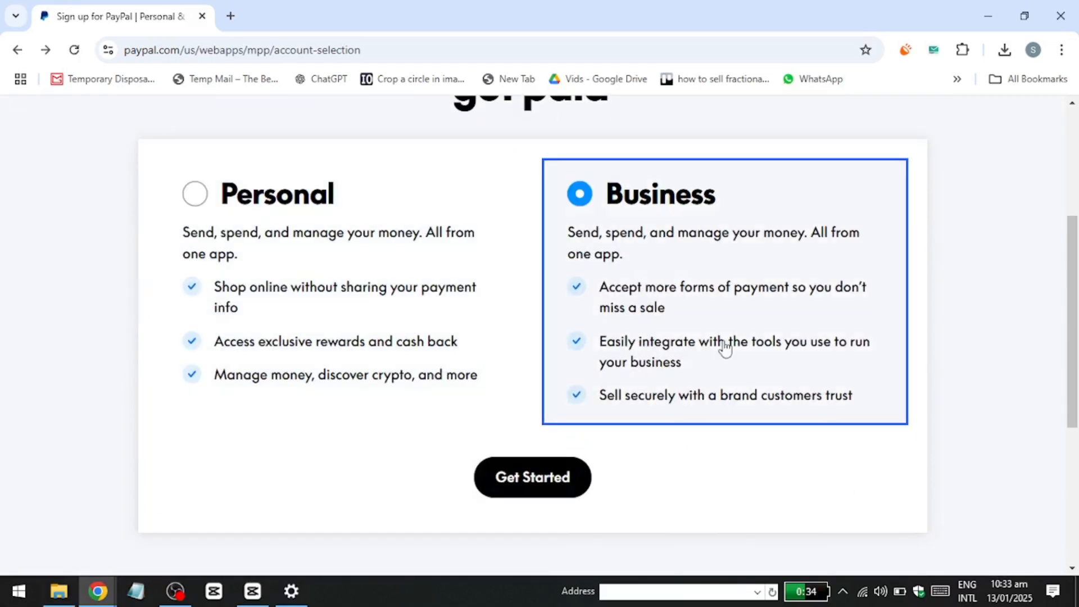
left_click(531, 478)
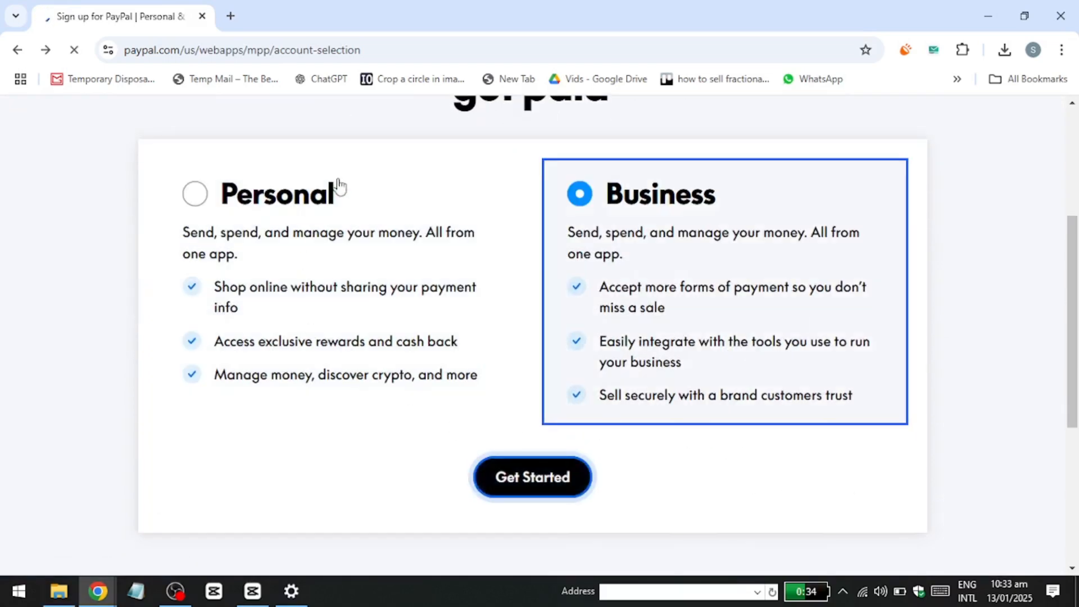
left_click(531, 476)
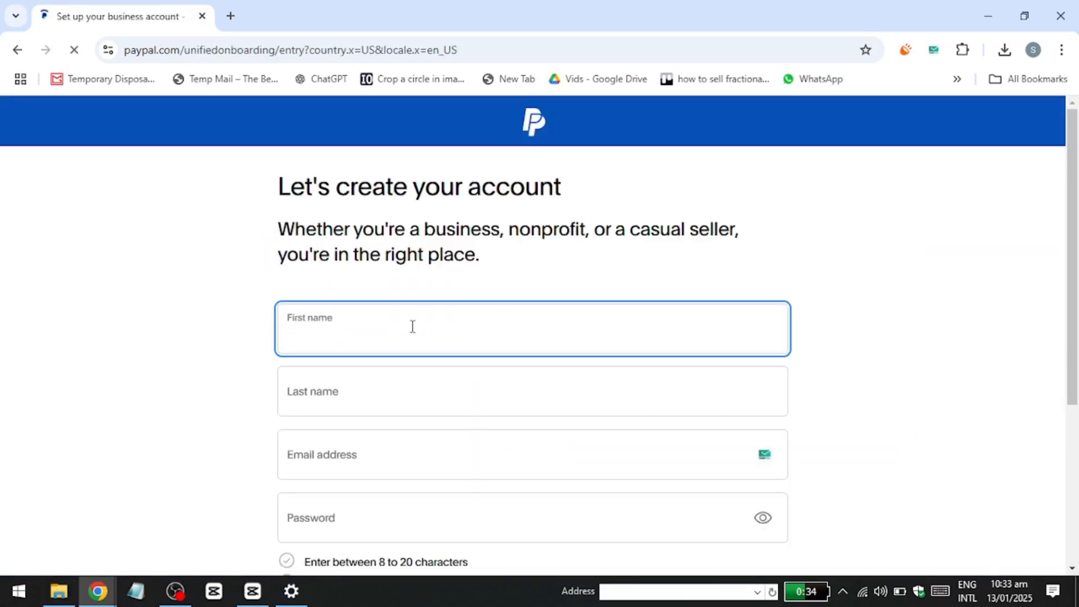
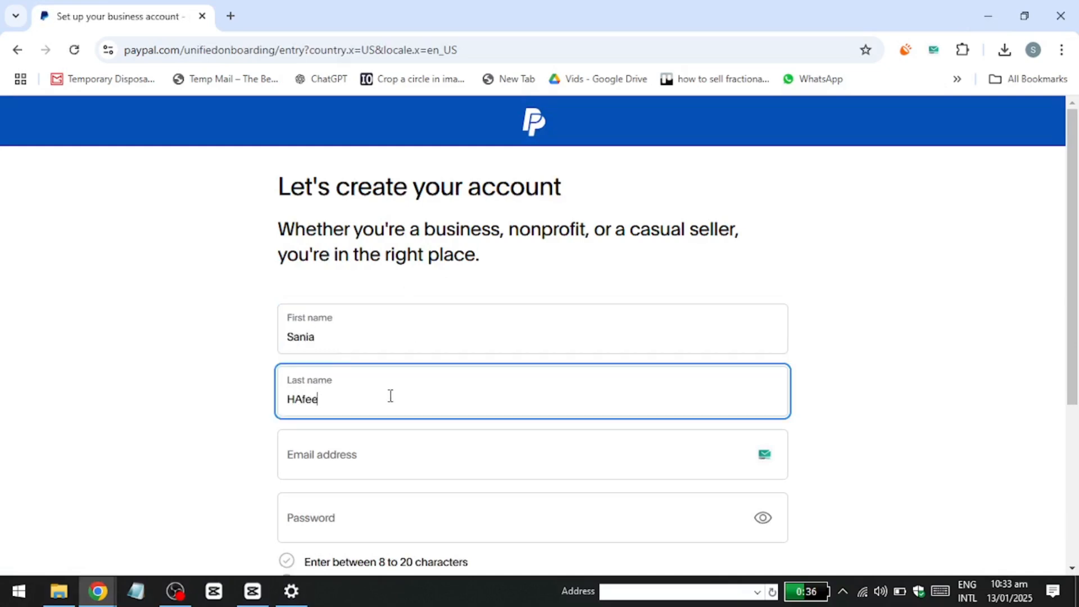
type("Hafee")
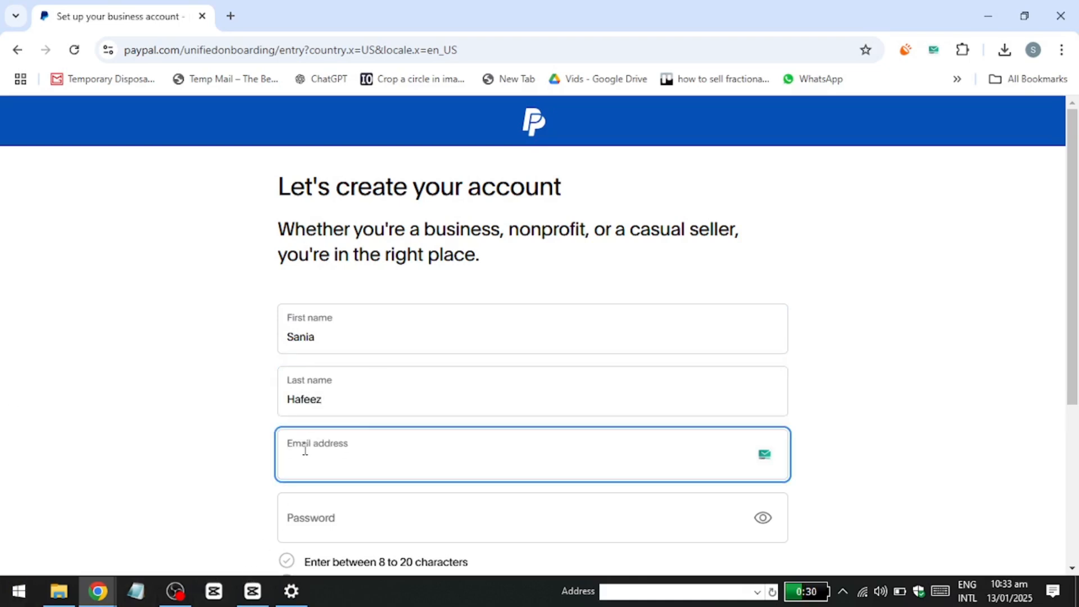
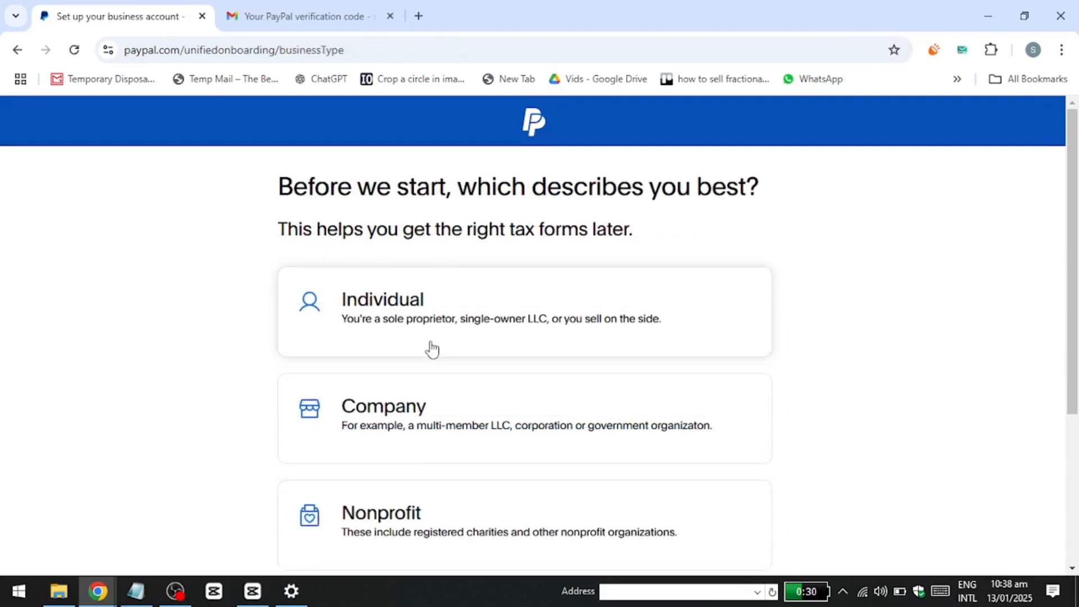
left_click(433, 310)
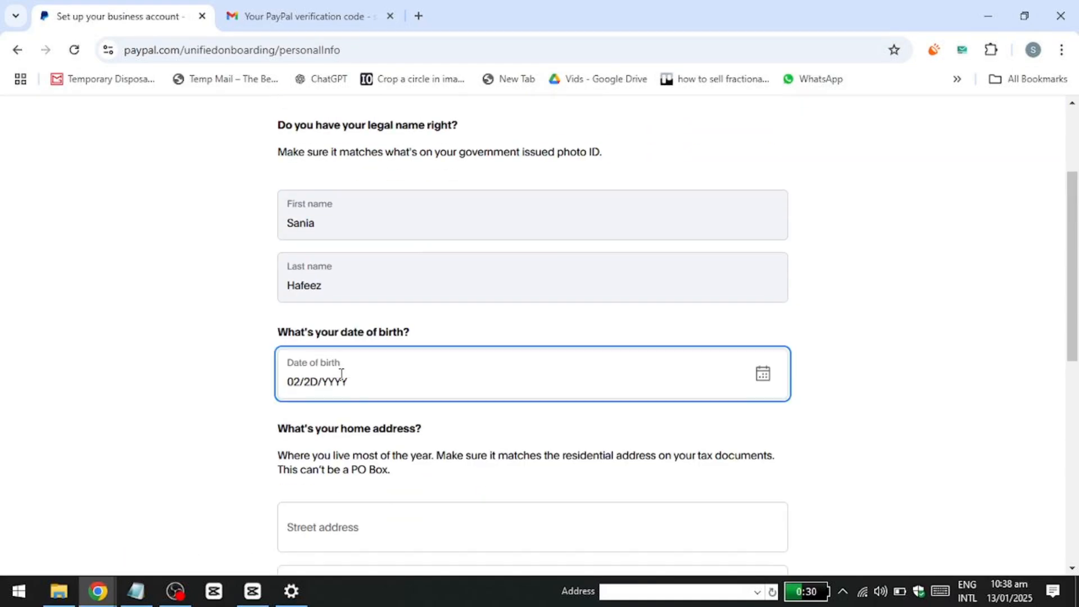
left_click(532, 289)
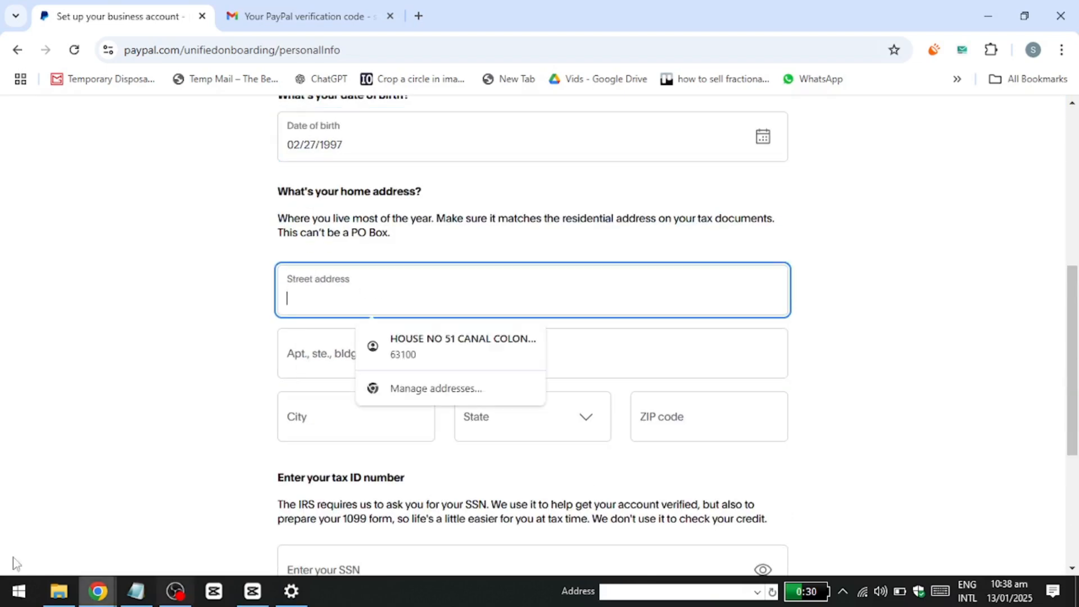
left_click(135, 595)
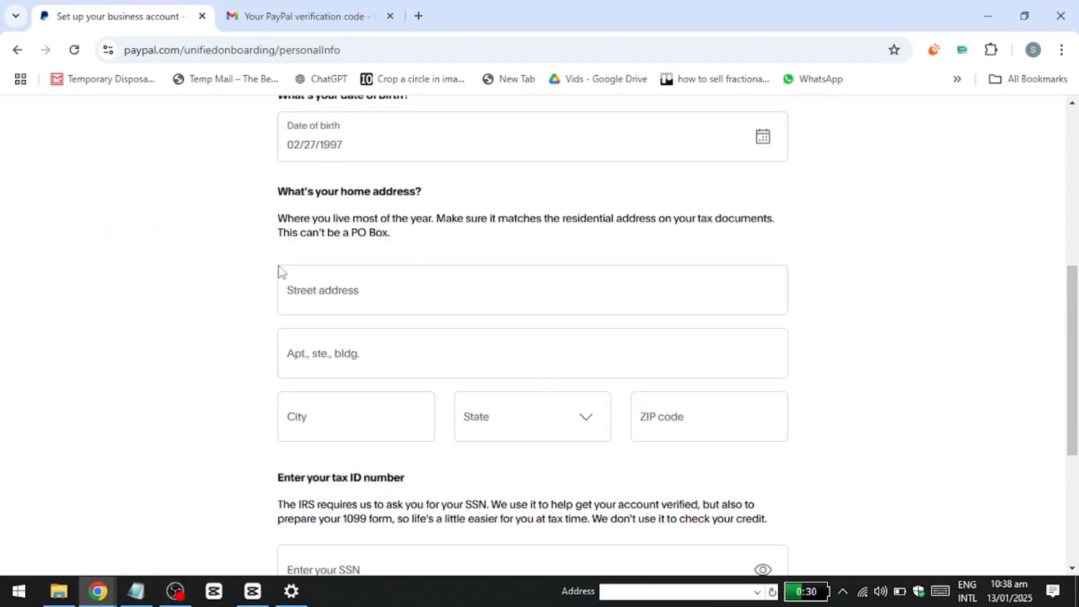
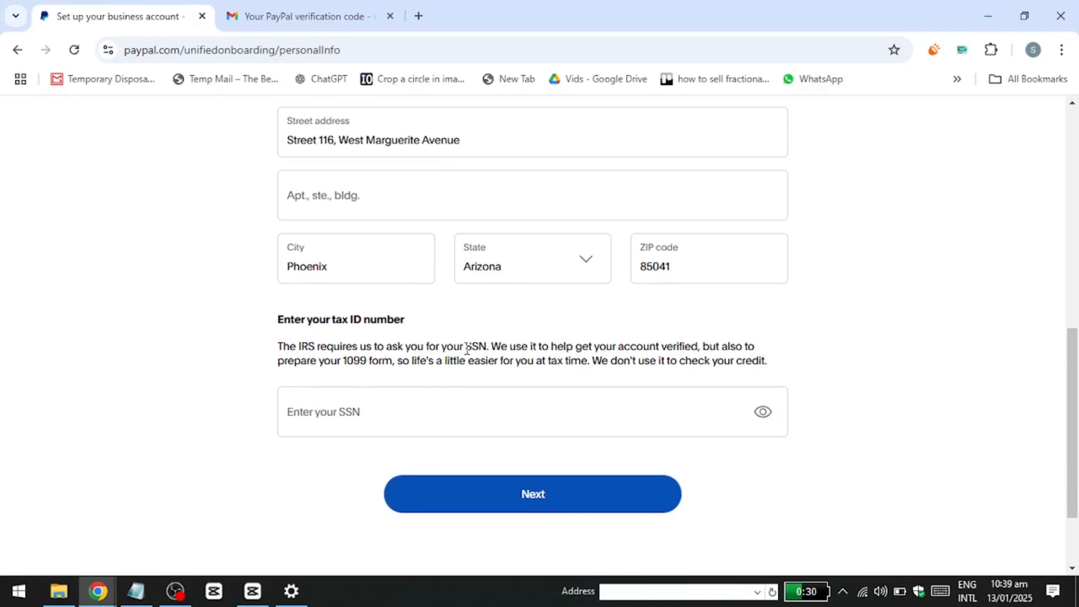
Submit the personal details and address to reach the 'Congratulations! Everything is ready.' screen.
left_click(533, 493)
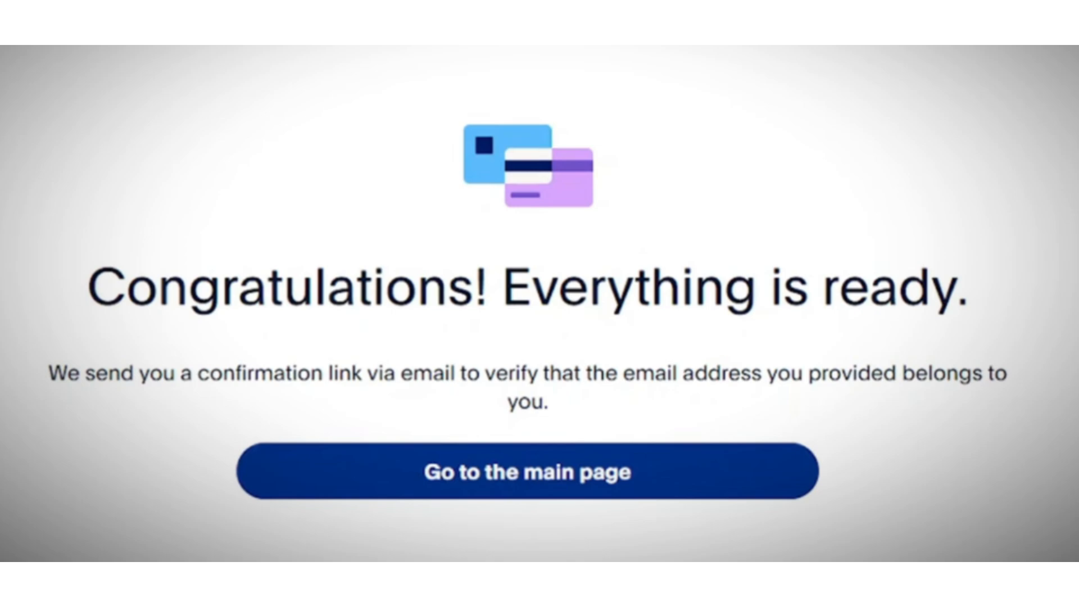
Return to PayPal's Pakistan home page and begin scrolling down its feature sections.
left_click(526, 472)
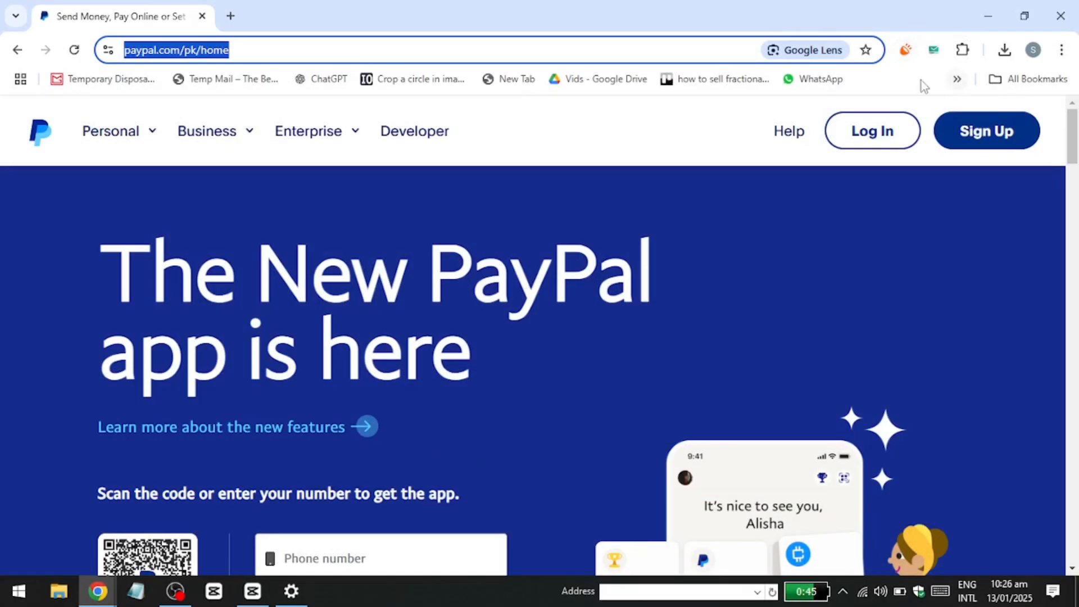
left_click(556, 145)
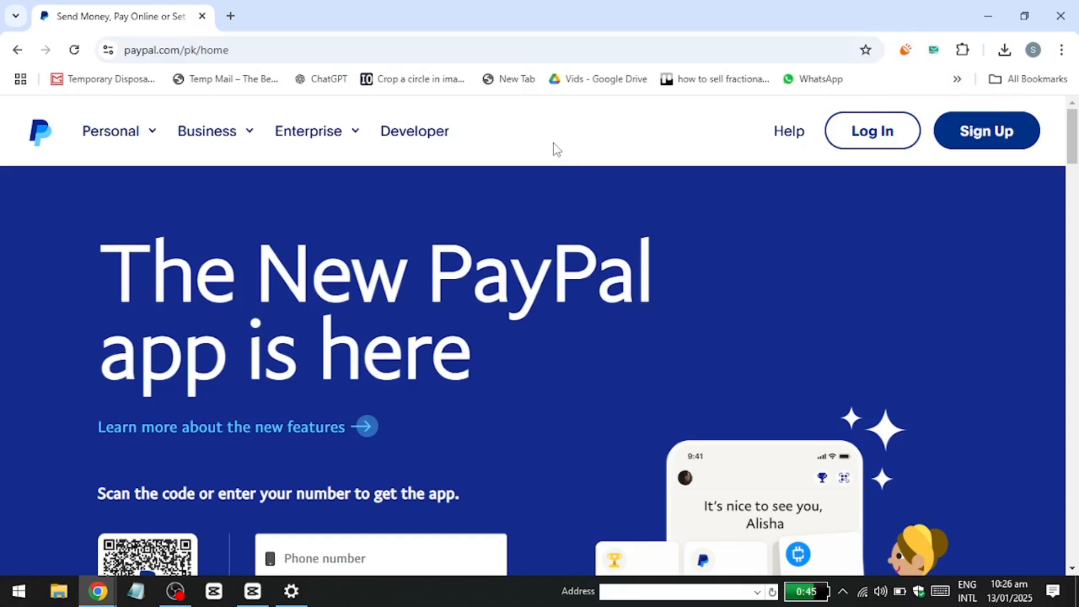
mouse_move(425, 255)
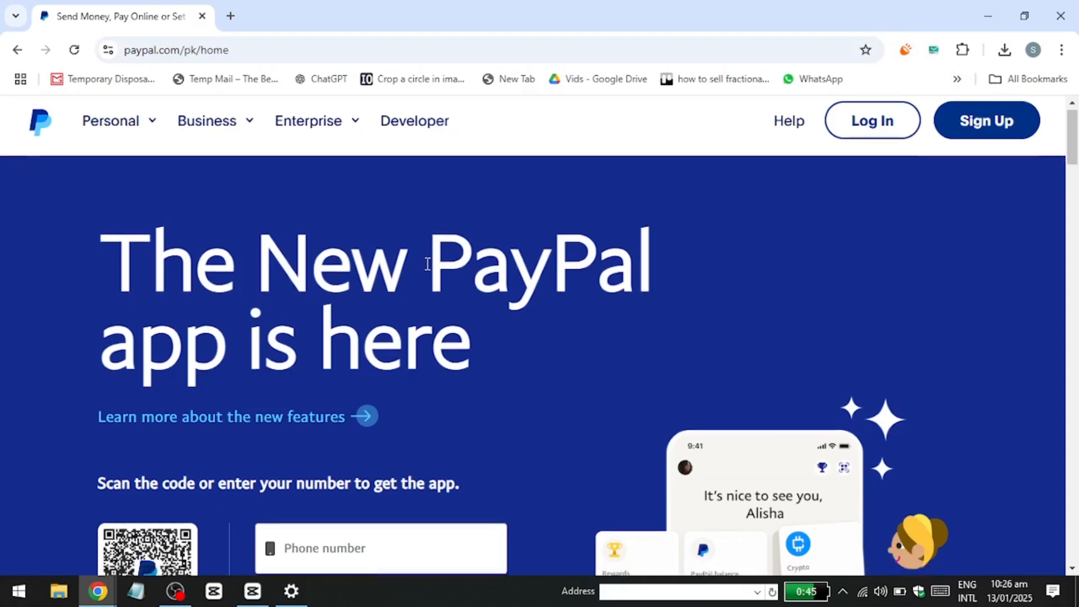
scroll("down", 3)
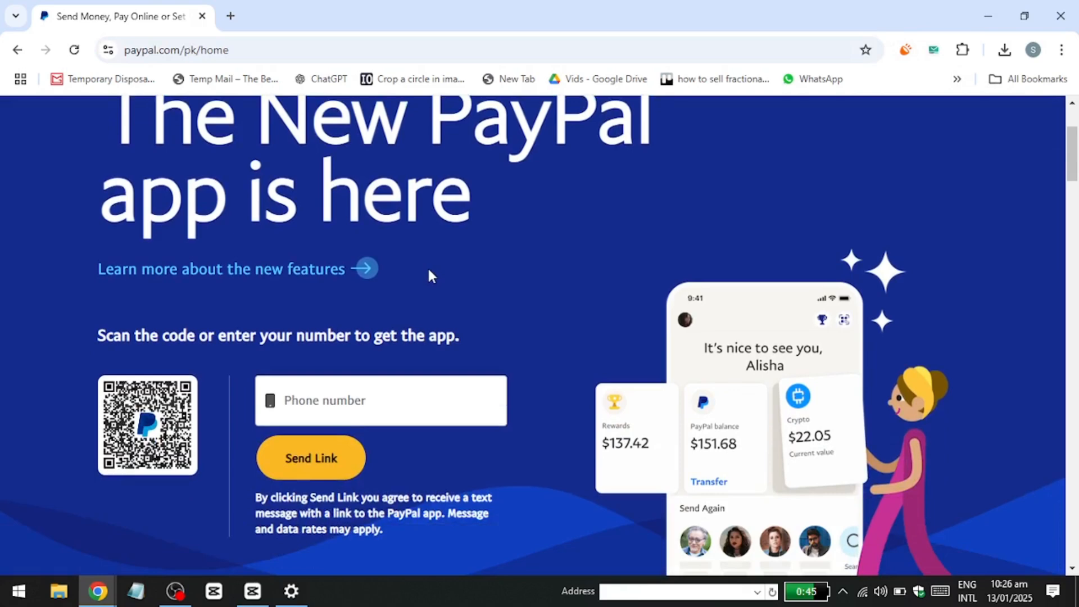
scroll("down", 3)
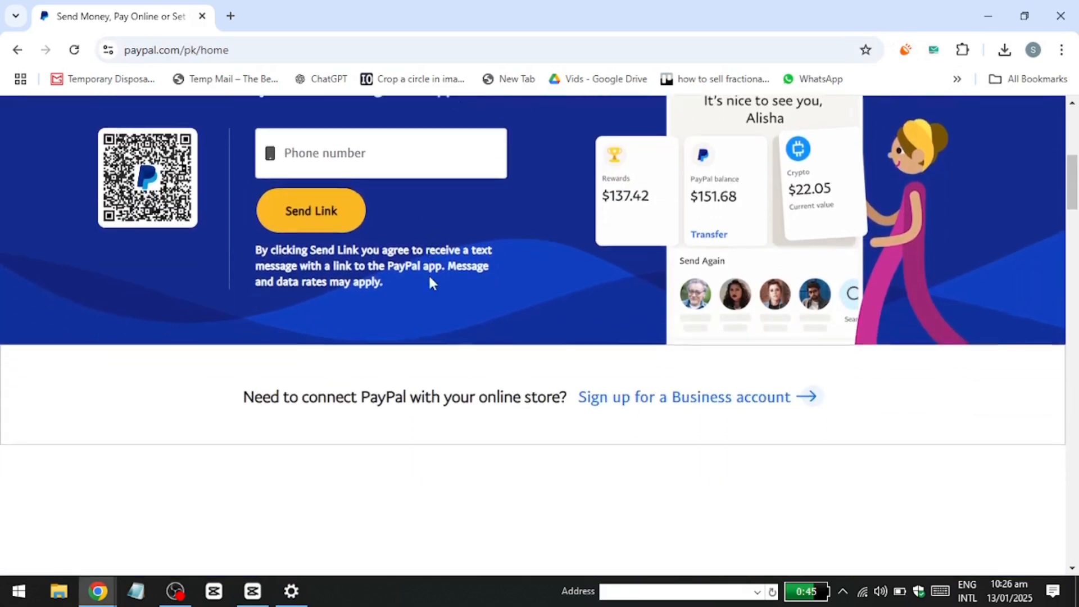
scroll("down", 3)
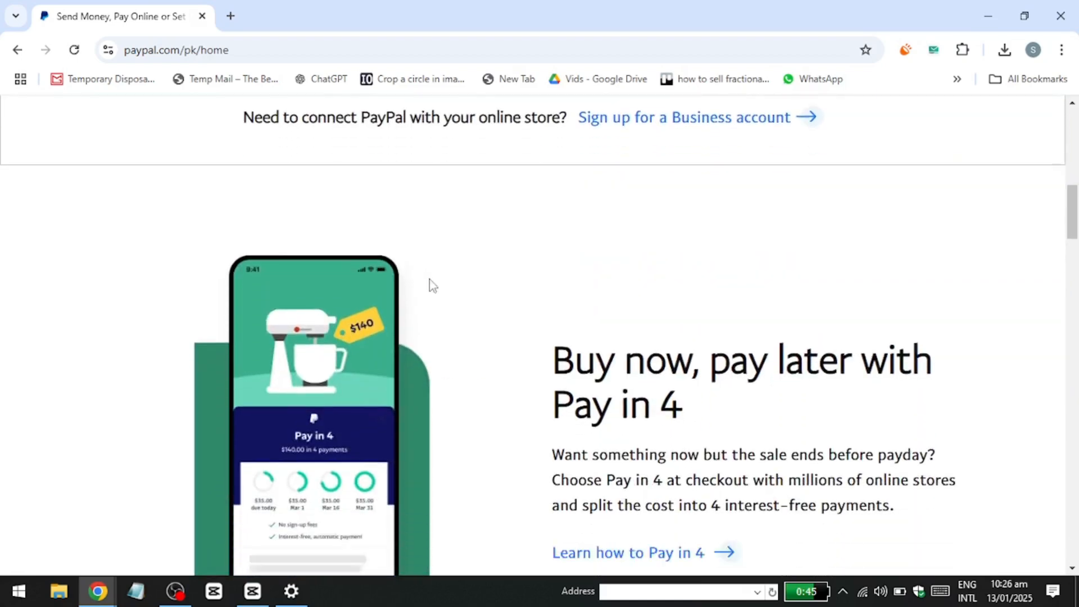
scroll("down", 3)
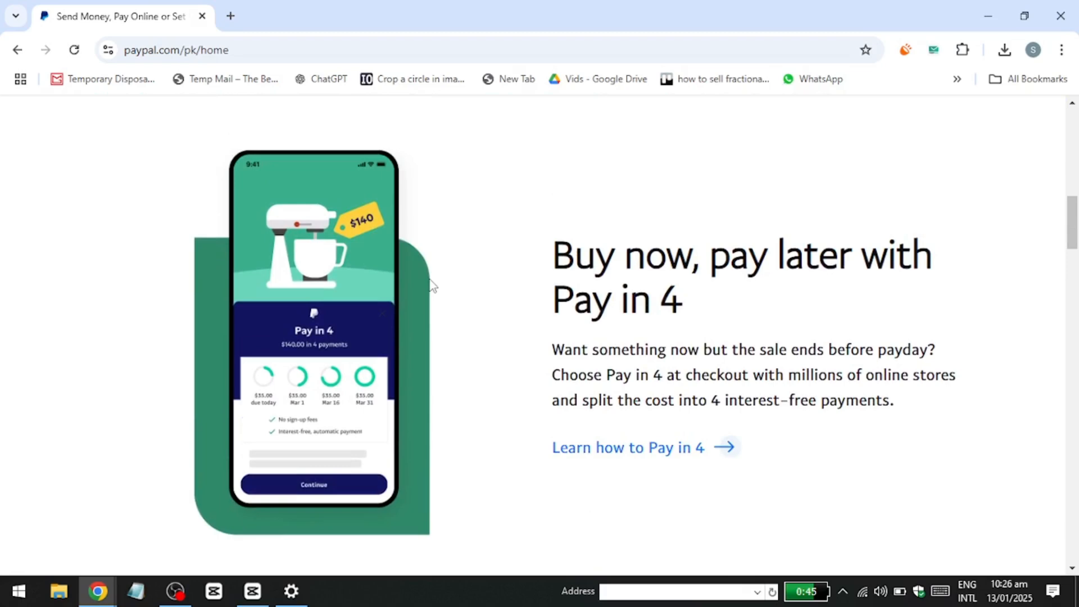
Browse the crypto checkout, touch-free payments, sending money and Give with PayPal sections.
scroll("down", 3)
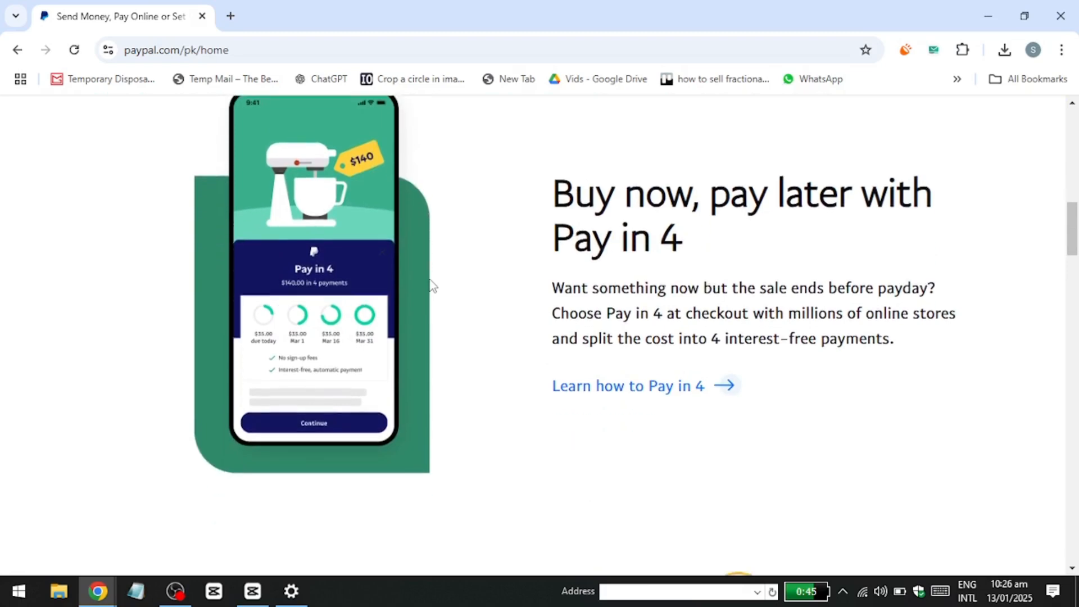
scroll("down", 3)
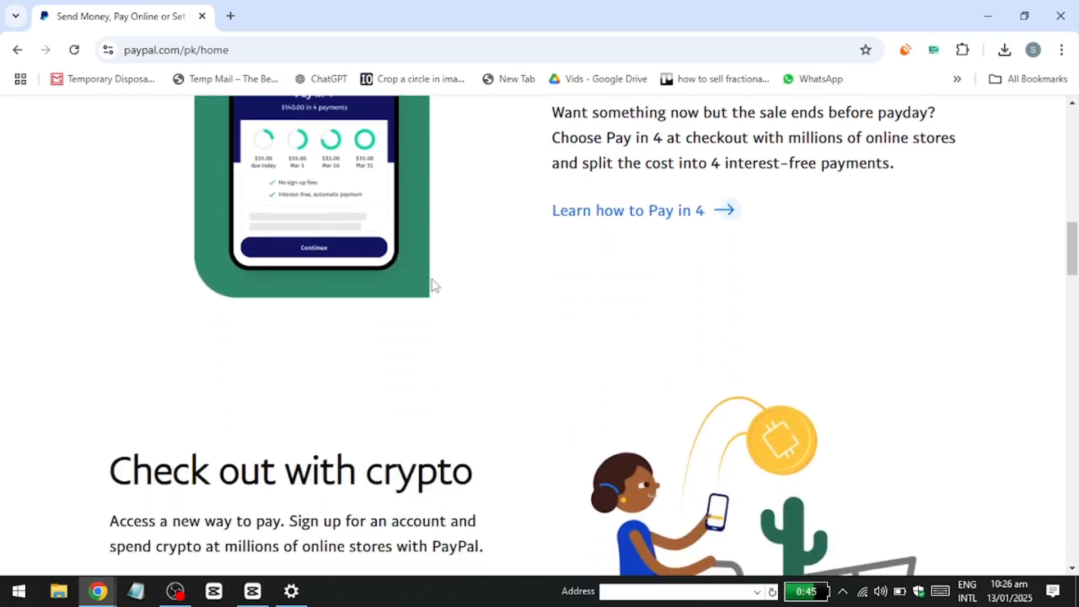
scroll("down", 3)
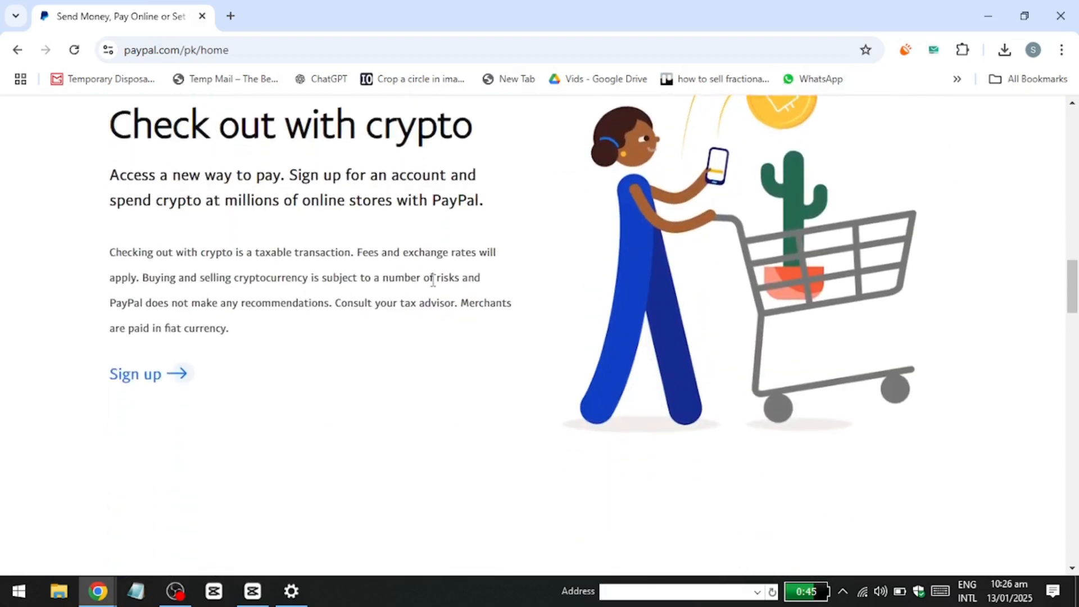
scroll("down", 3)
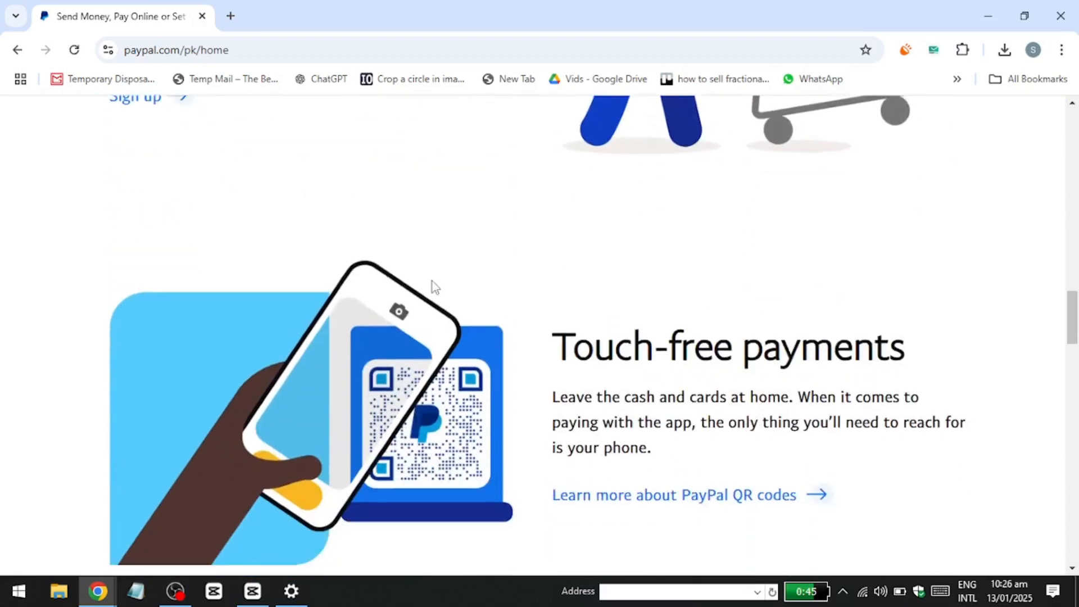
scroll("down", 3)
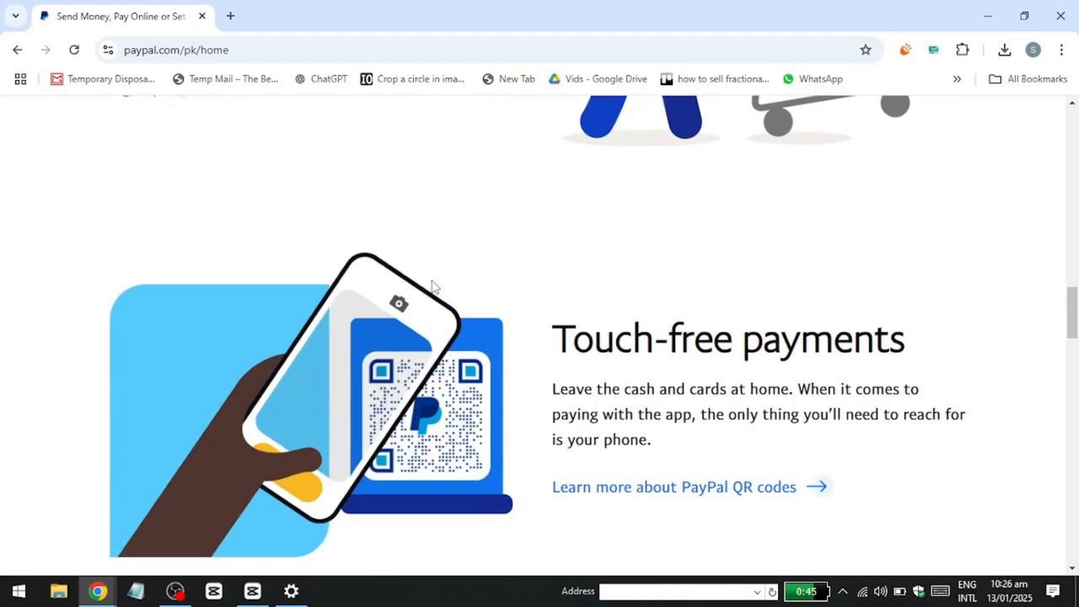
scroll("down", 3)
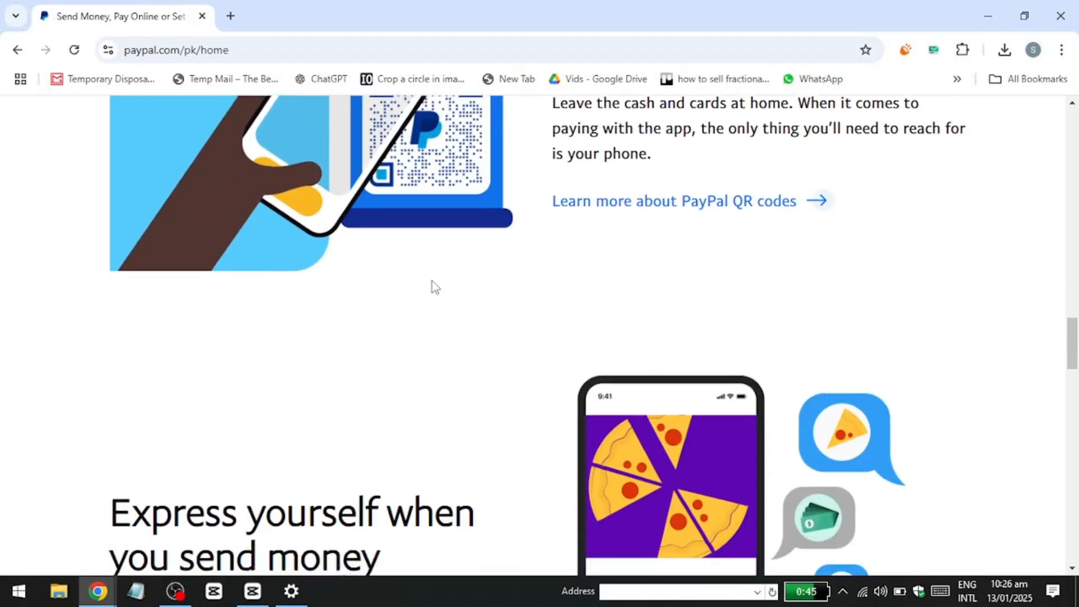
scroll("down", 3)
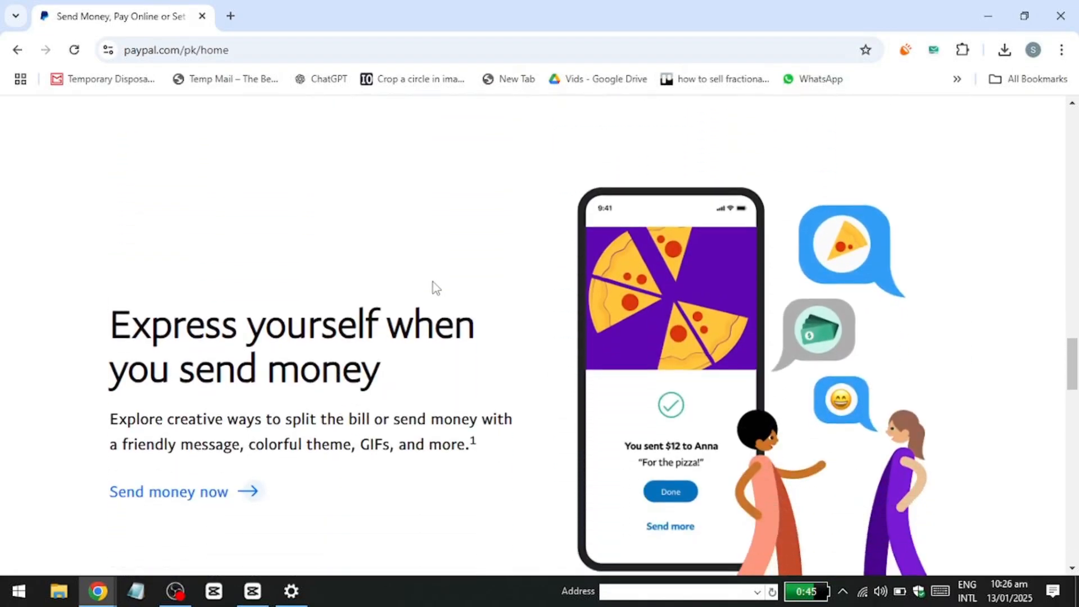
scroll("down", 3)
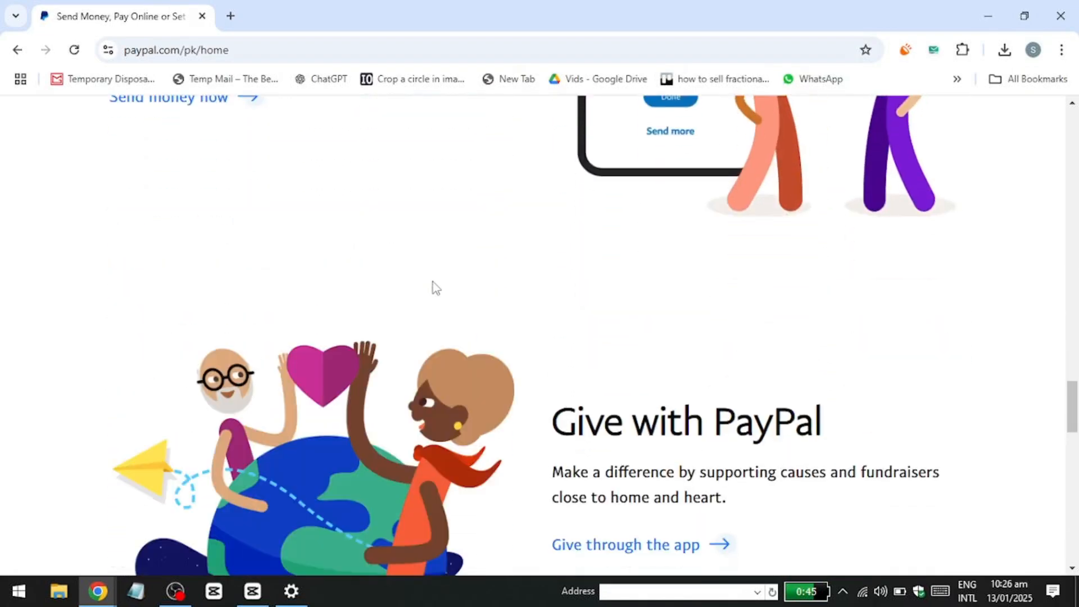
scroll("down", 3)
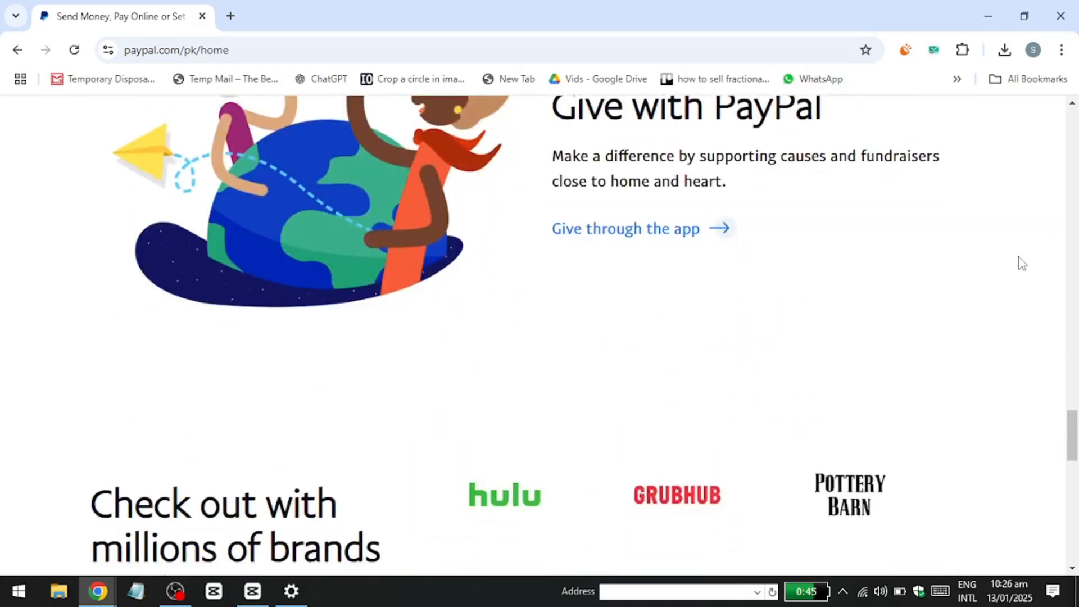
scroll("up", 3)
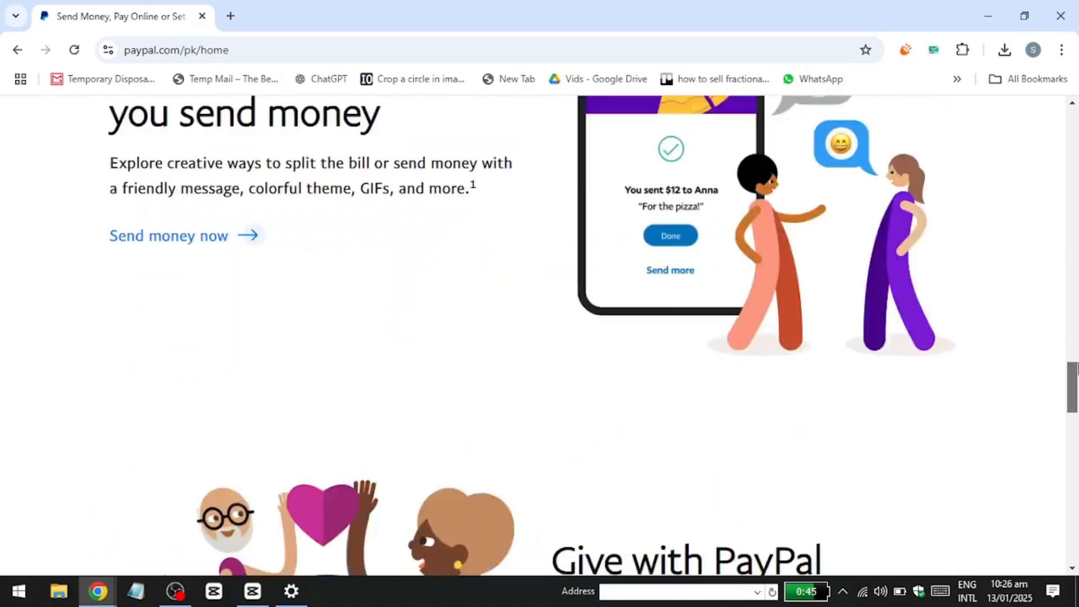